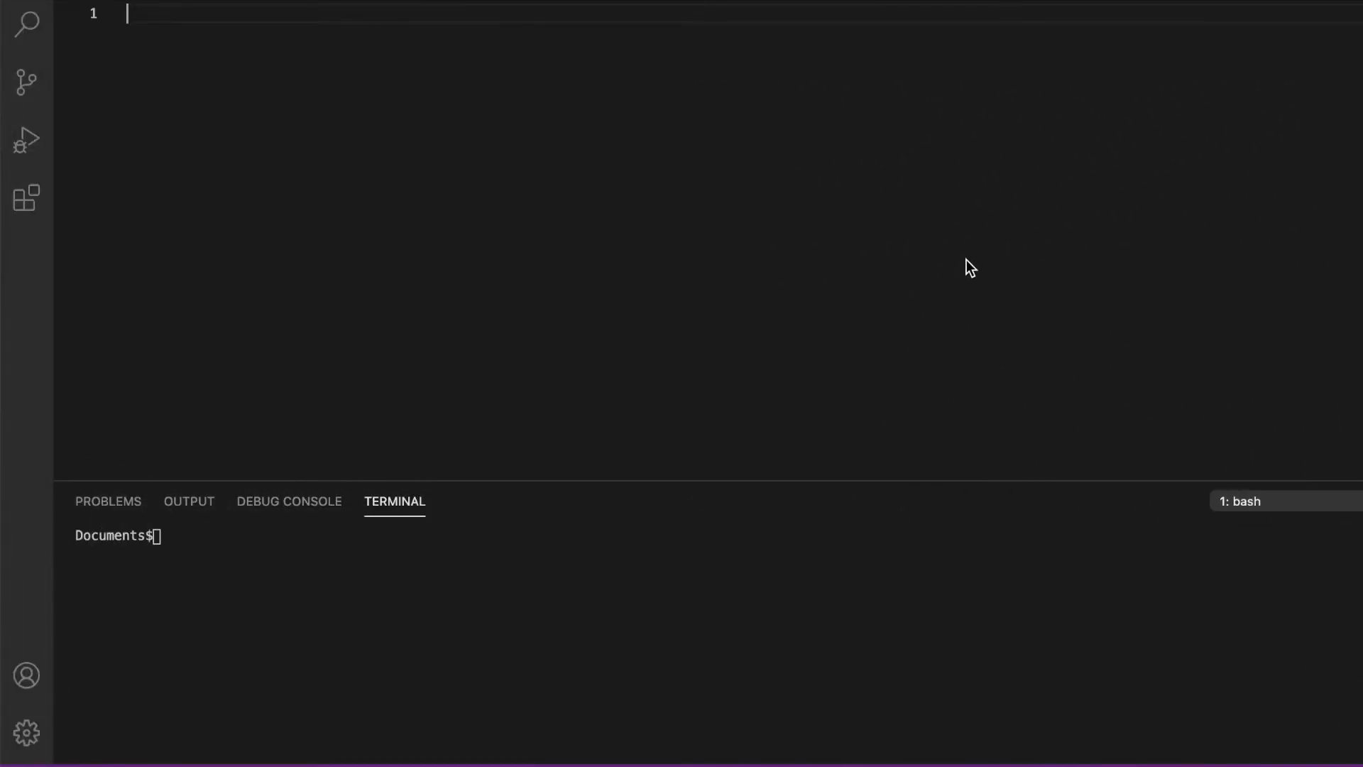
Enter a pip install pyautogui command in the terminal
text(b)
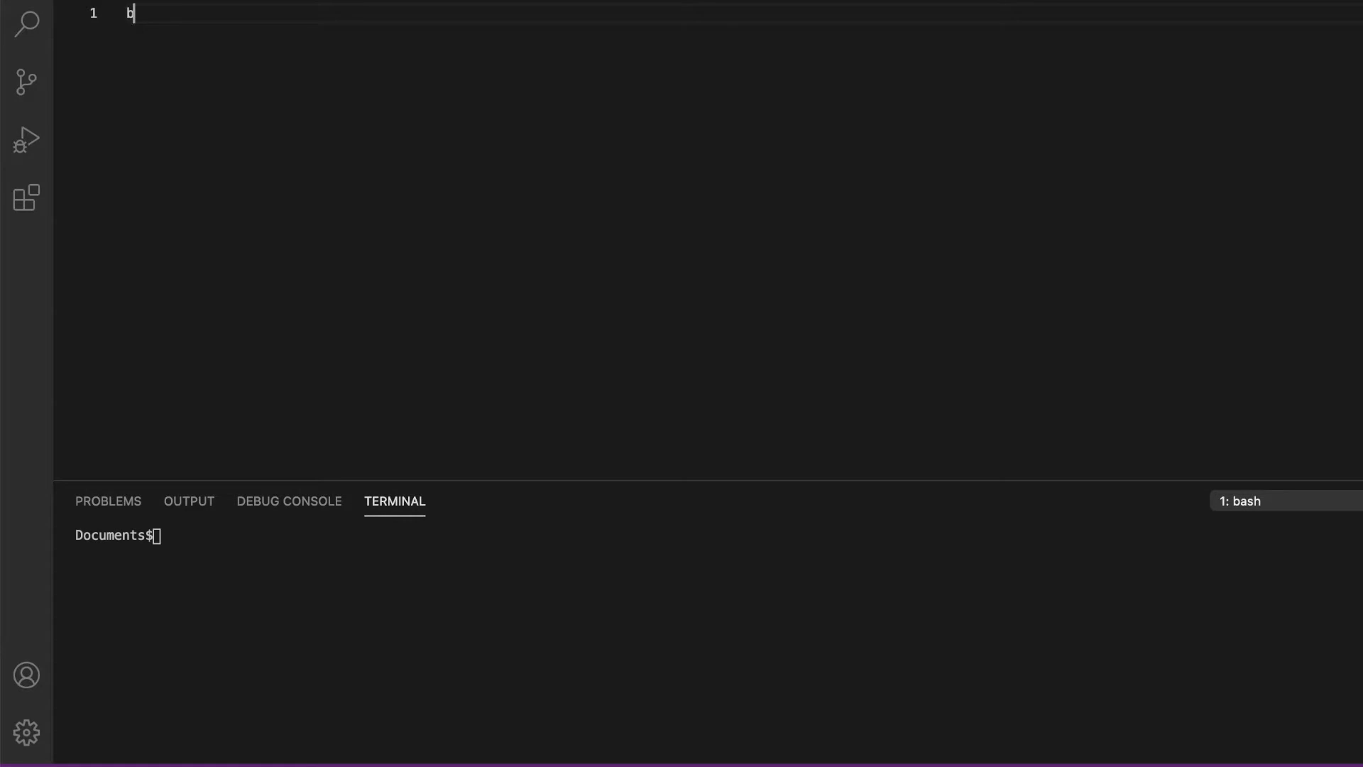
key(Backspace)
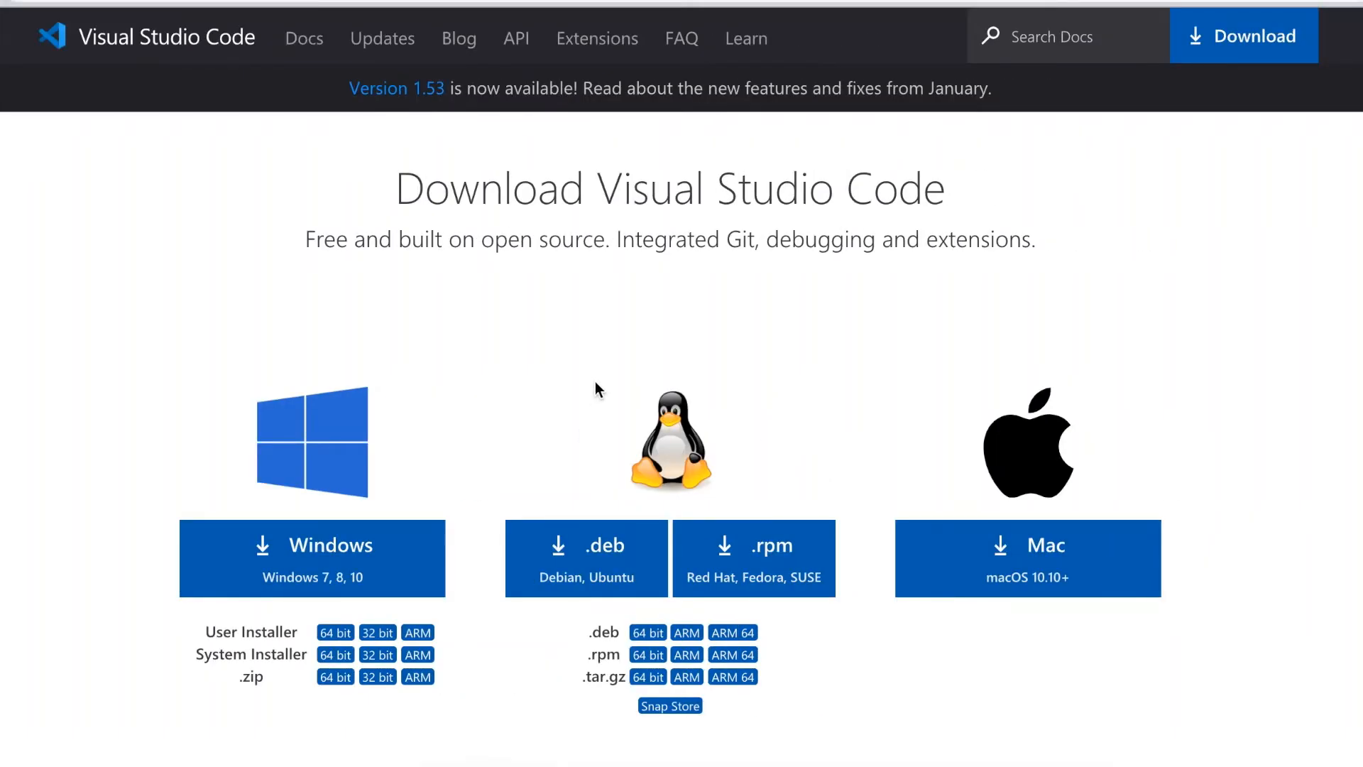
mouse_move(695, 281)
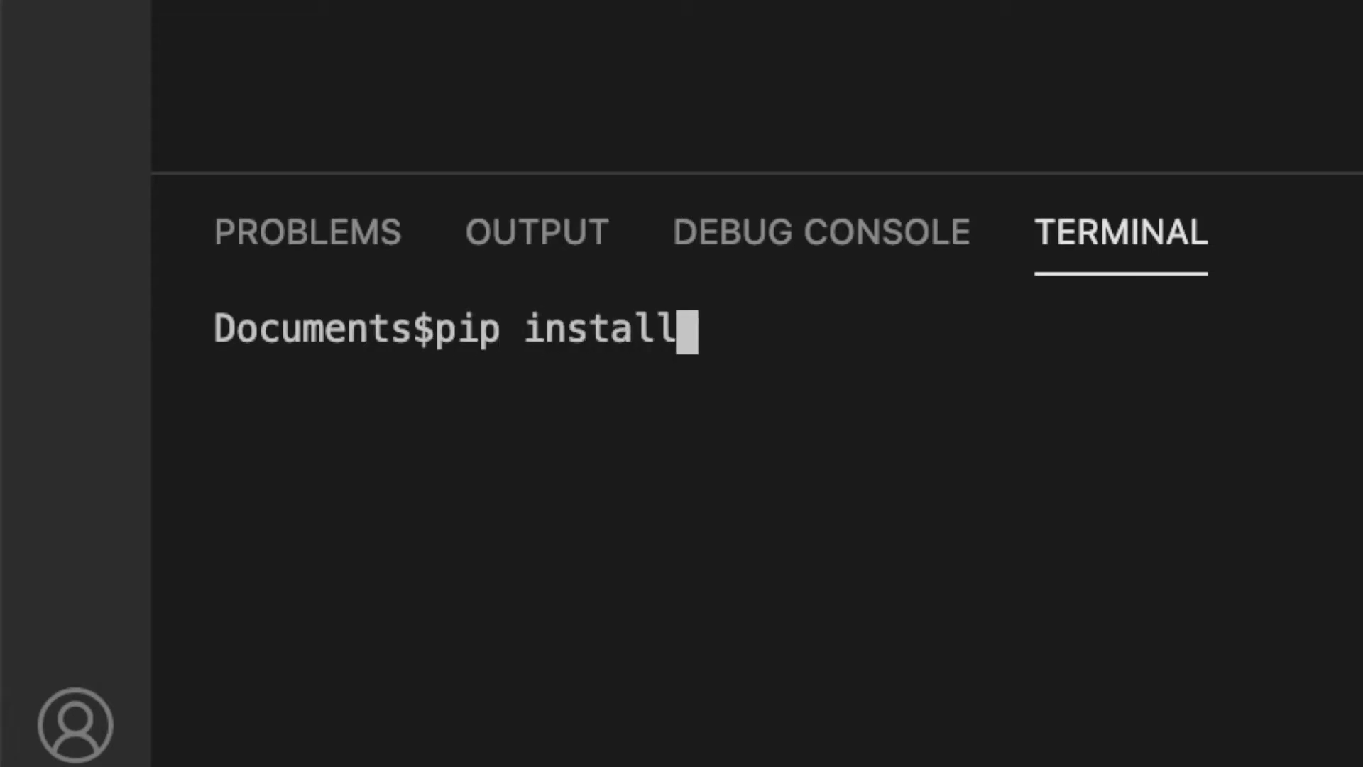
text(pyautho)
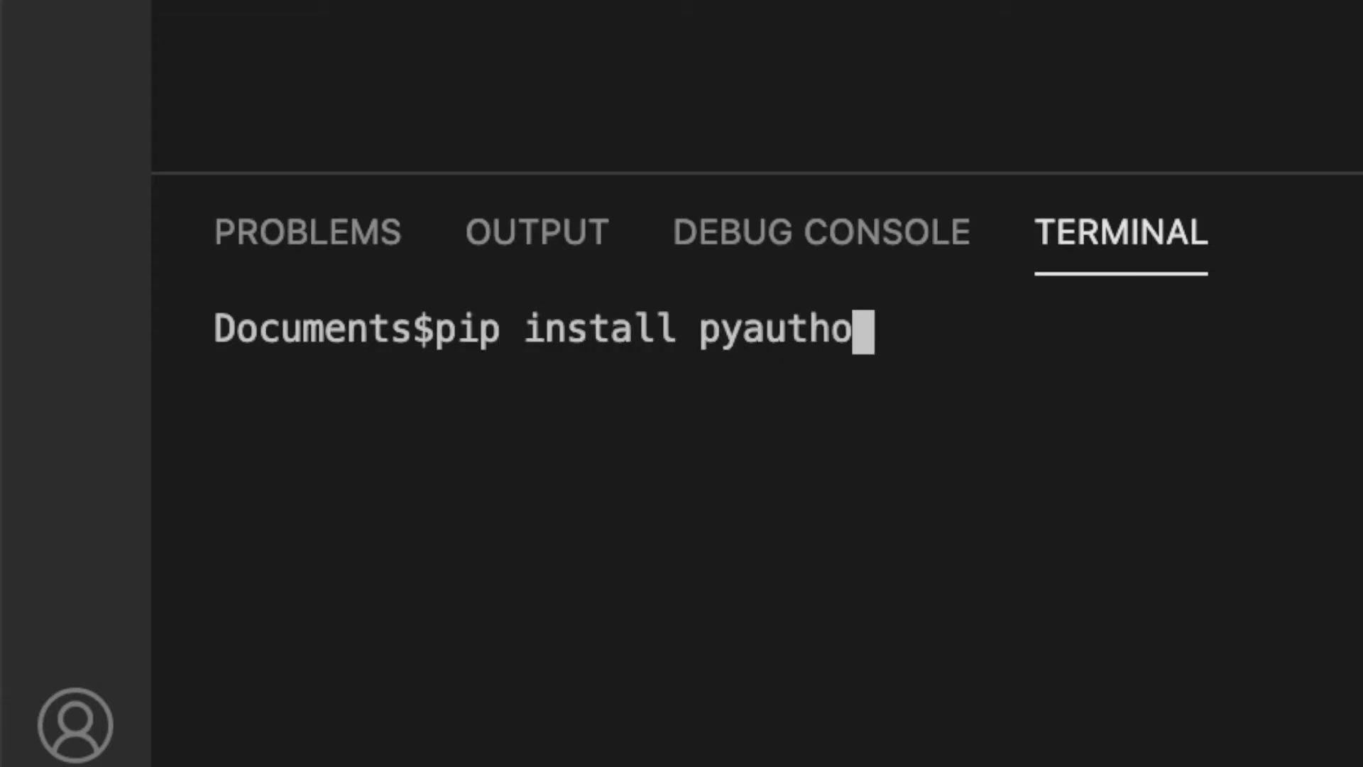
text(gui)
text(import)
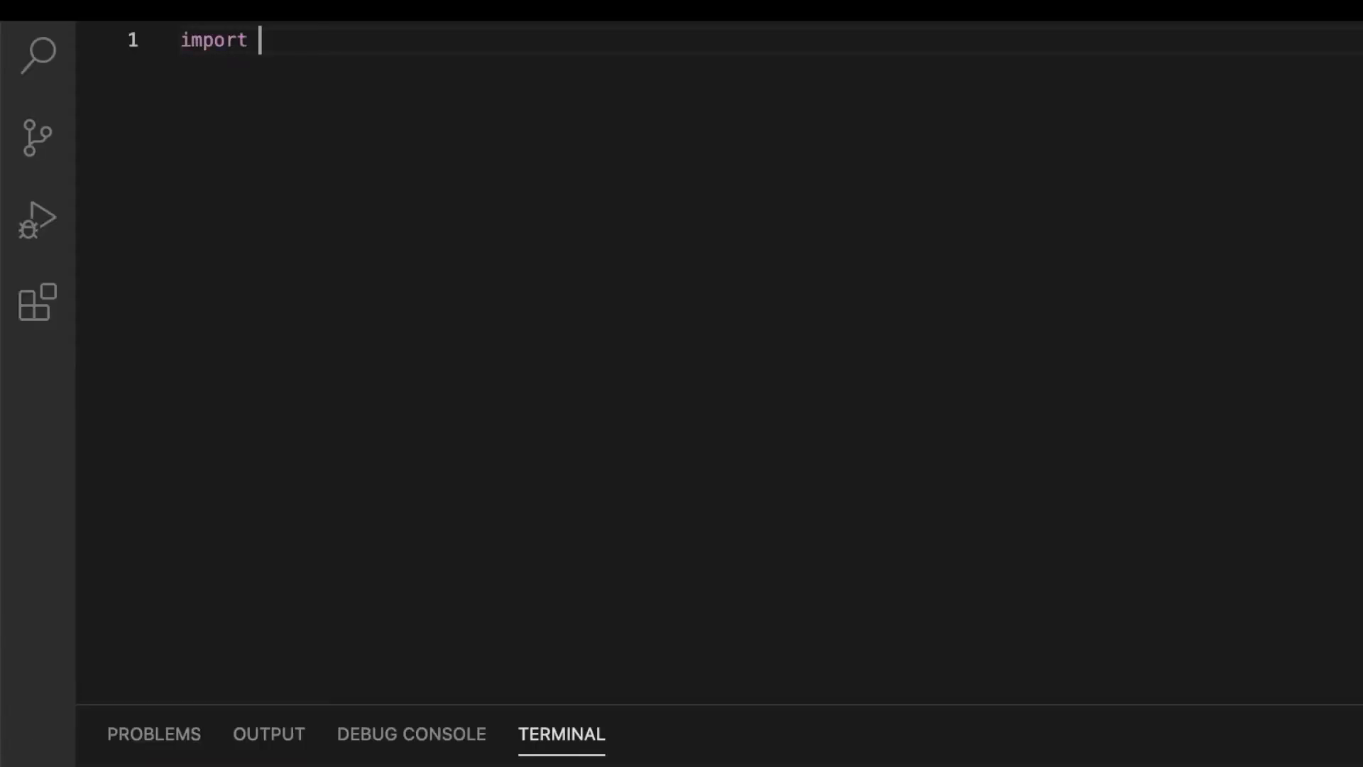
Import pyautogui, time and random, then start the words = [ list
text(pyauto)
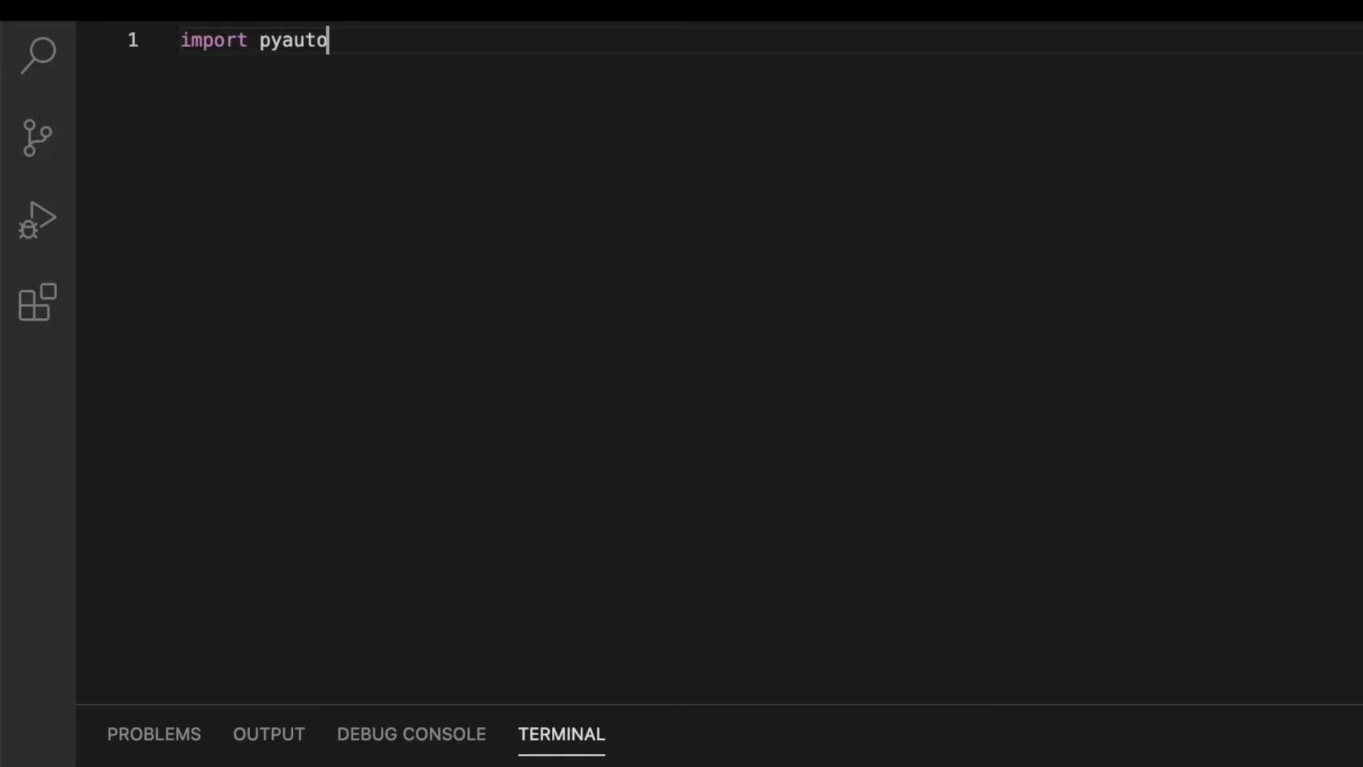
text(gui)
text(import time)
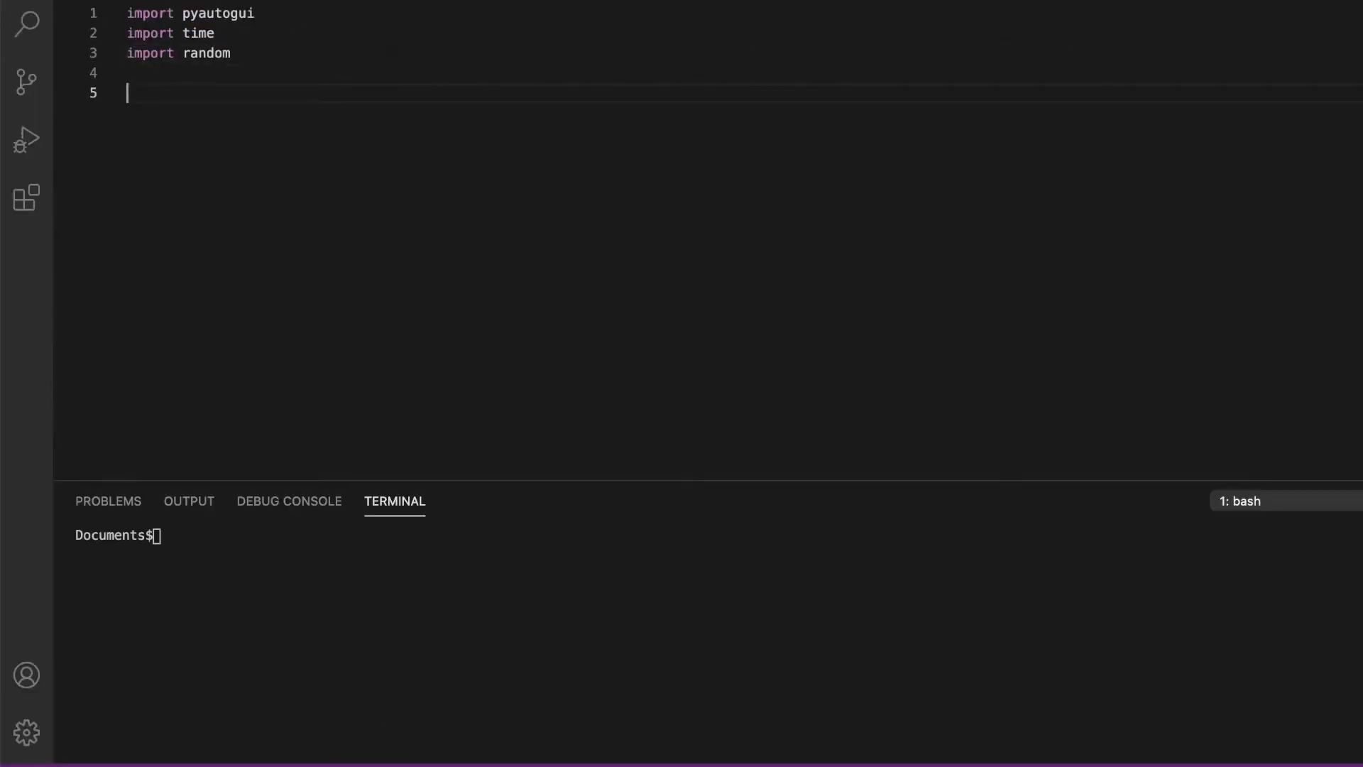
text(words =)
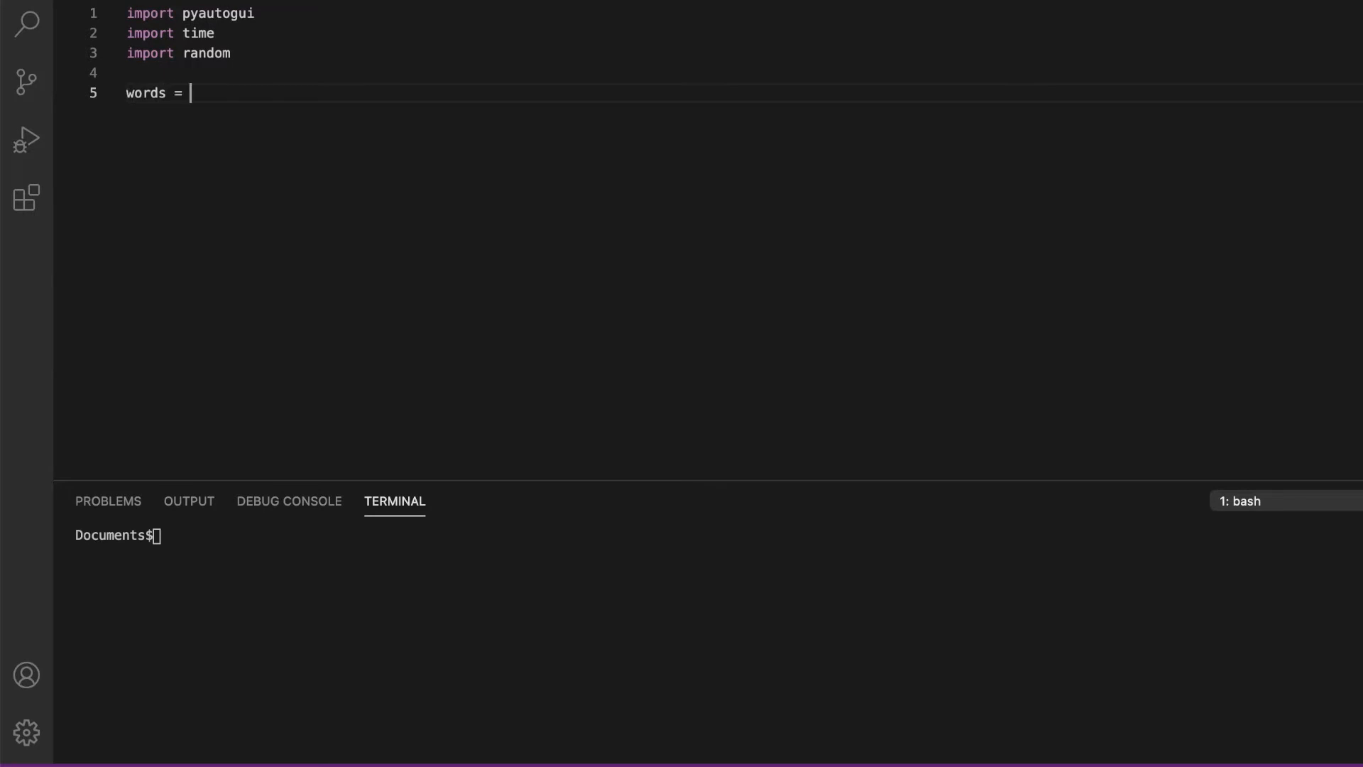
text([)
text("This )
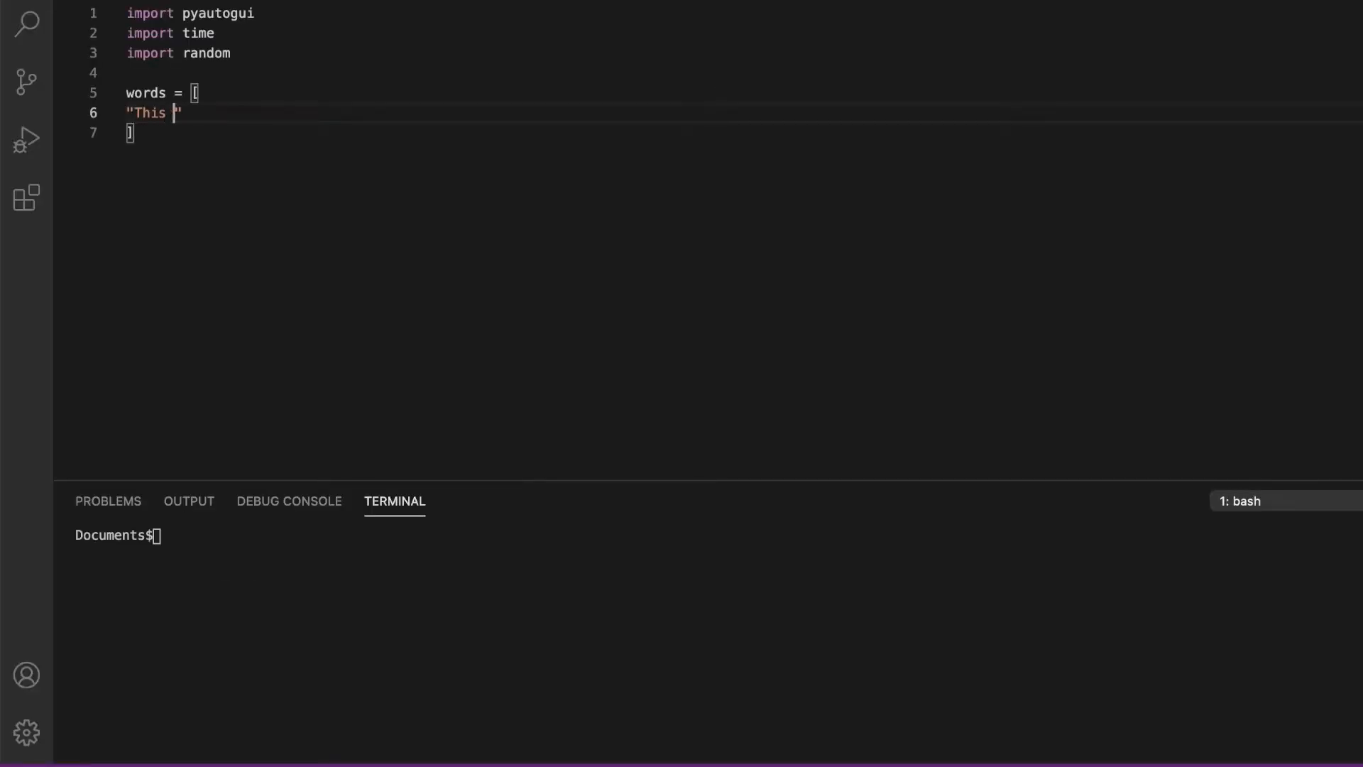
Fill the words list with chat phrases such as "BOT!" and "This is my bot!"
text(is spam!)
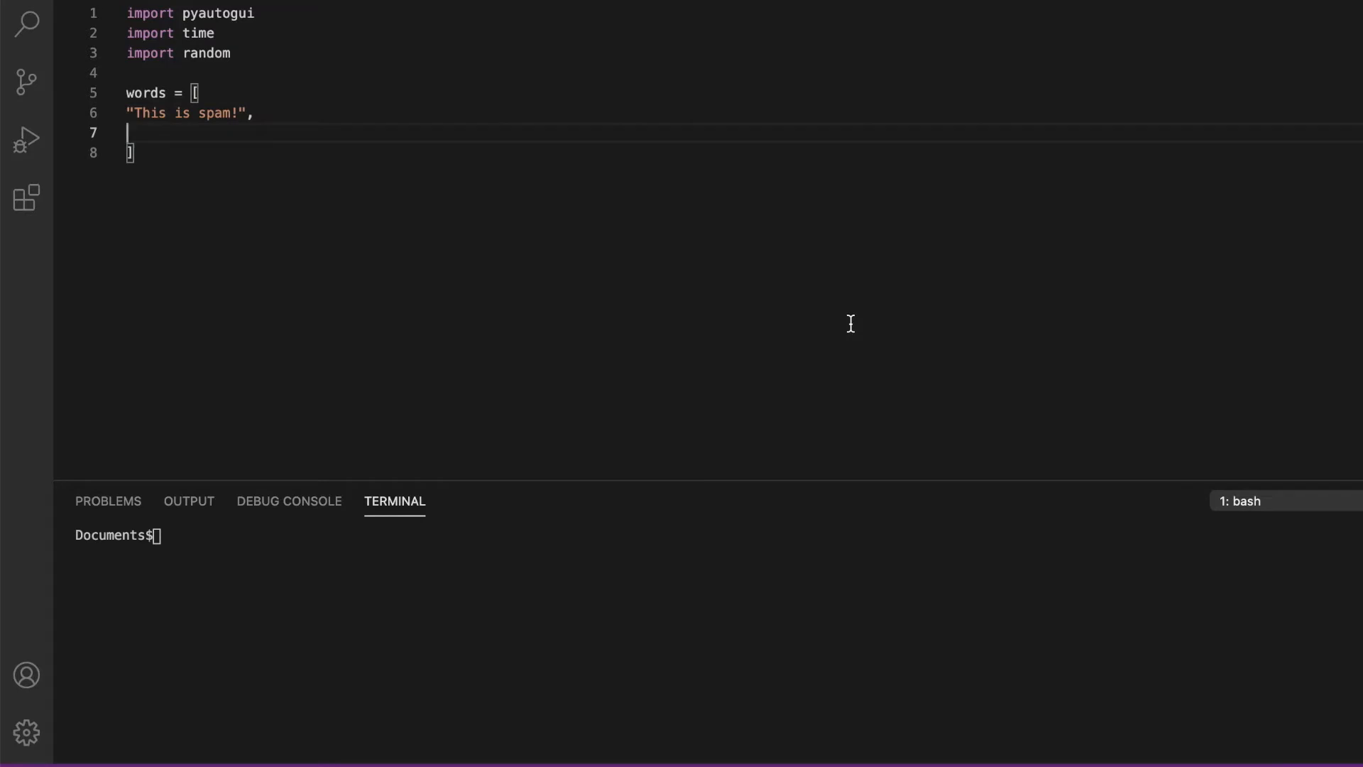
text("BOT!",)
text("T)
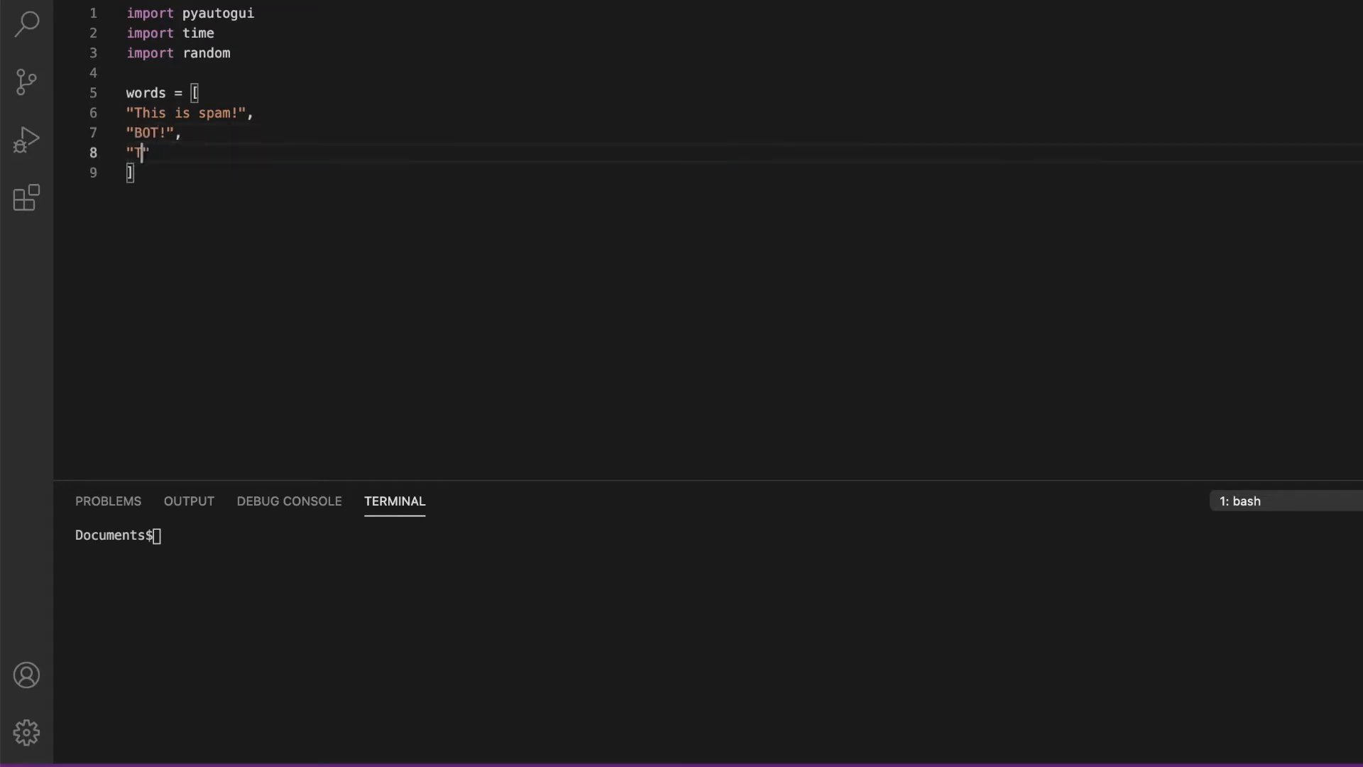
text(his is my bot!",)
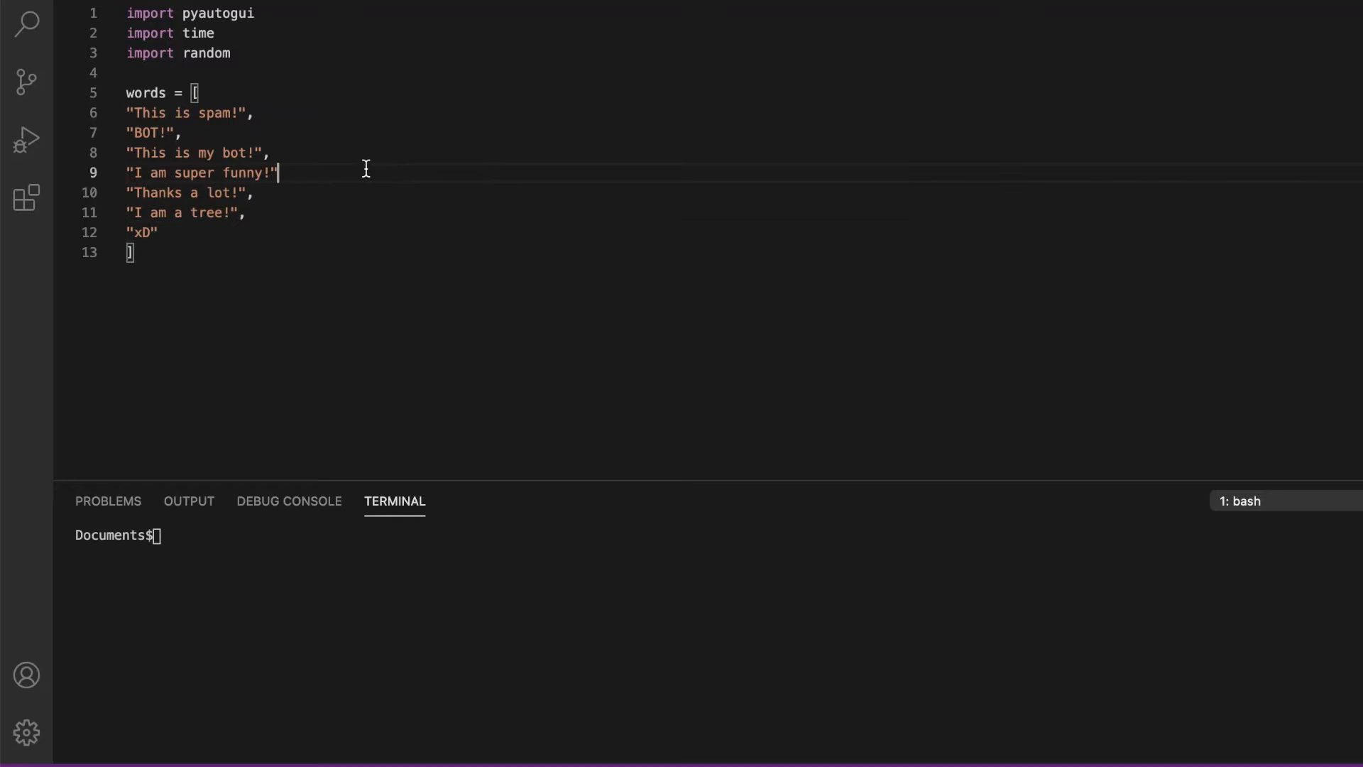
key(Enter)
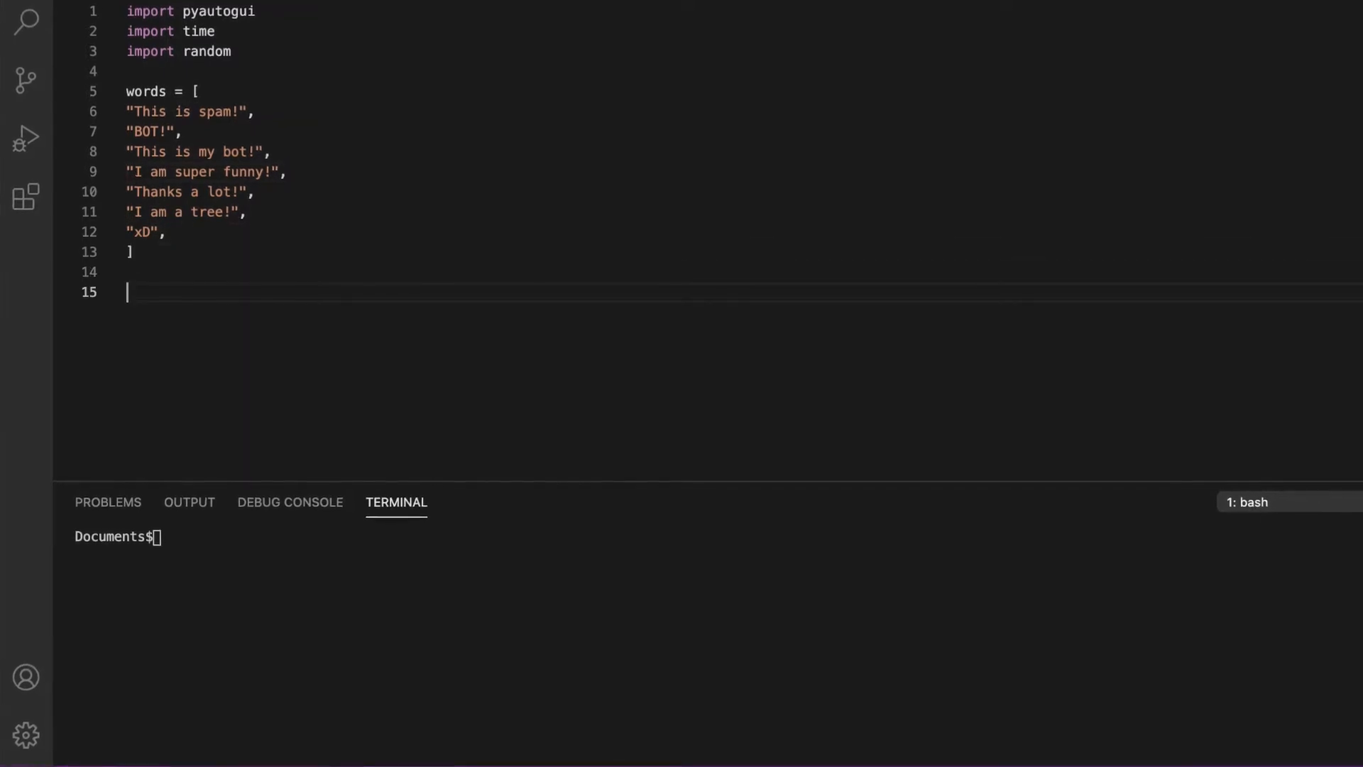
Assign word = random.choice(words) and begin a new function definition
text(word =)
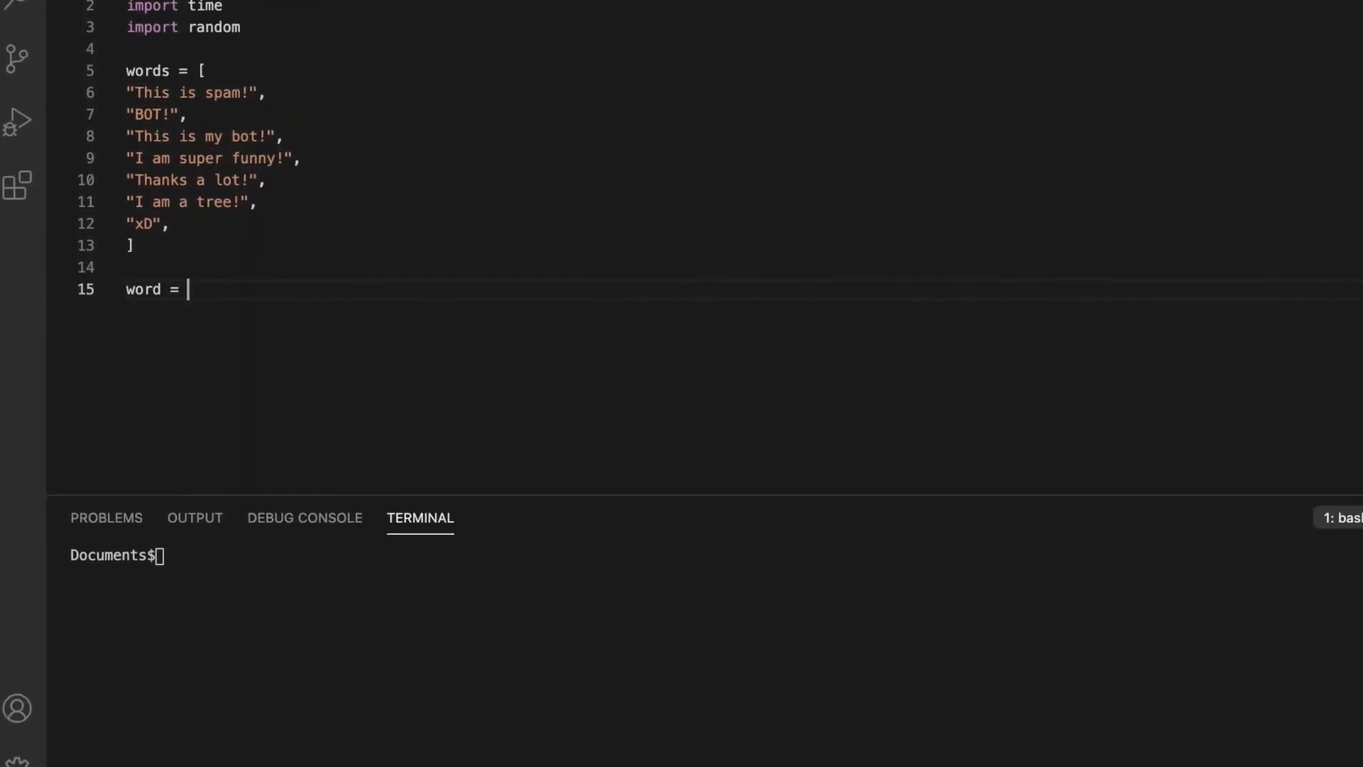
text(random.choice()
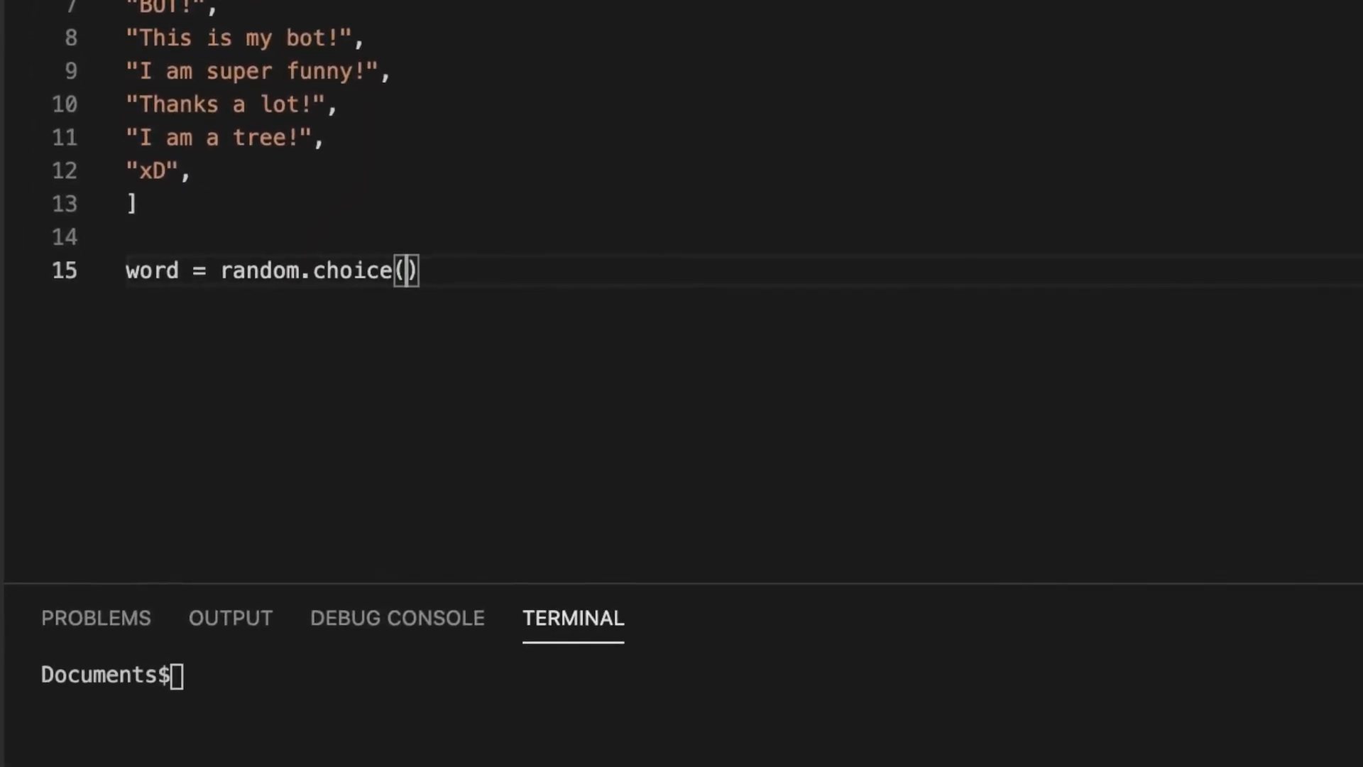
text(words)
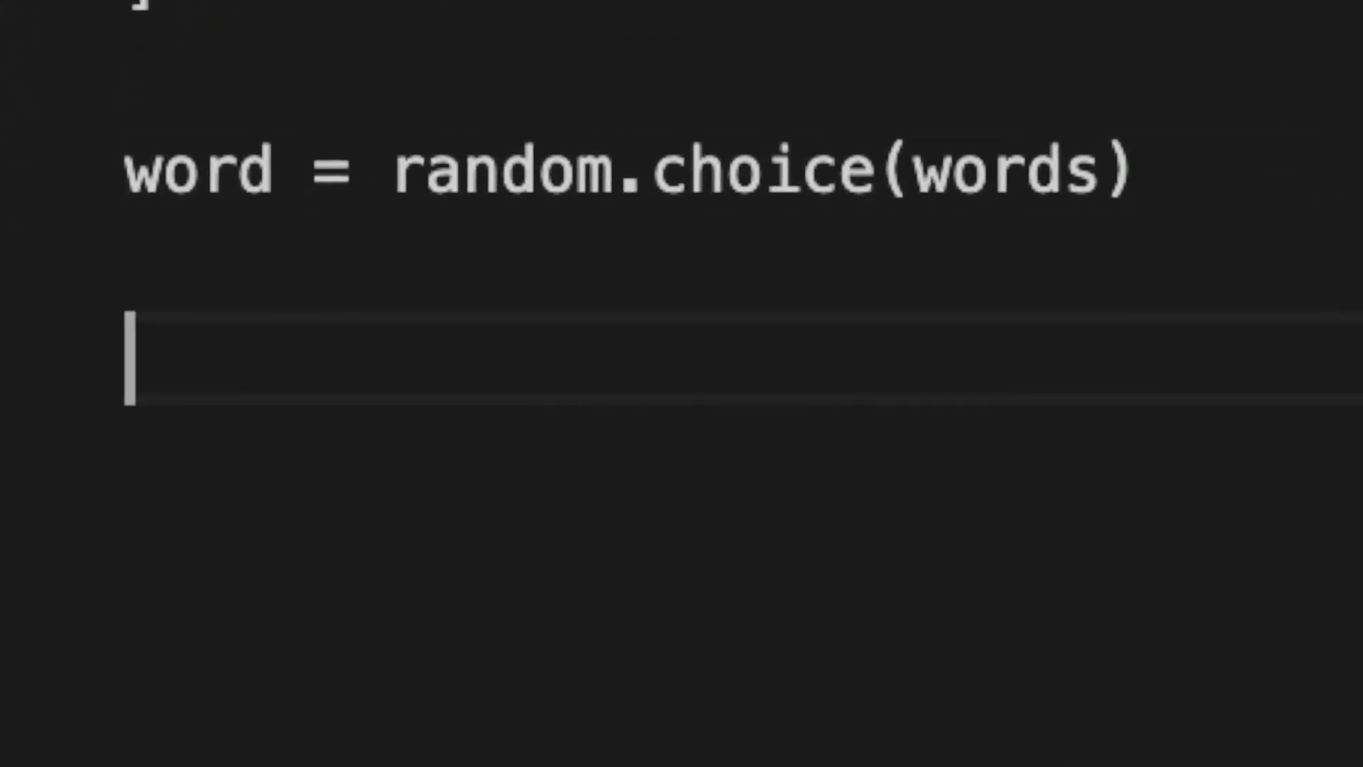
text(def)
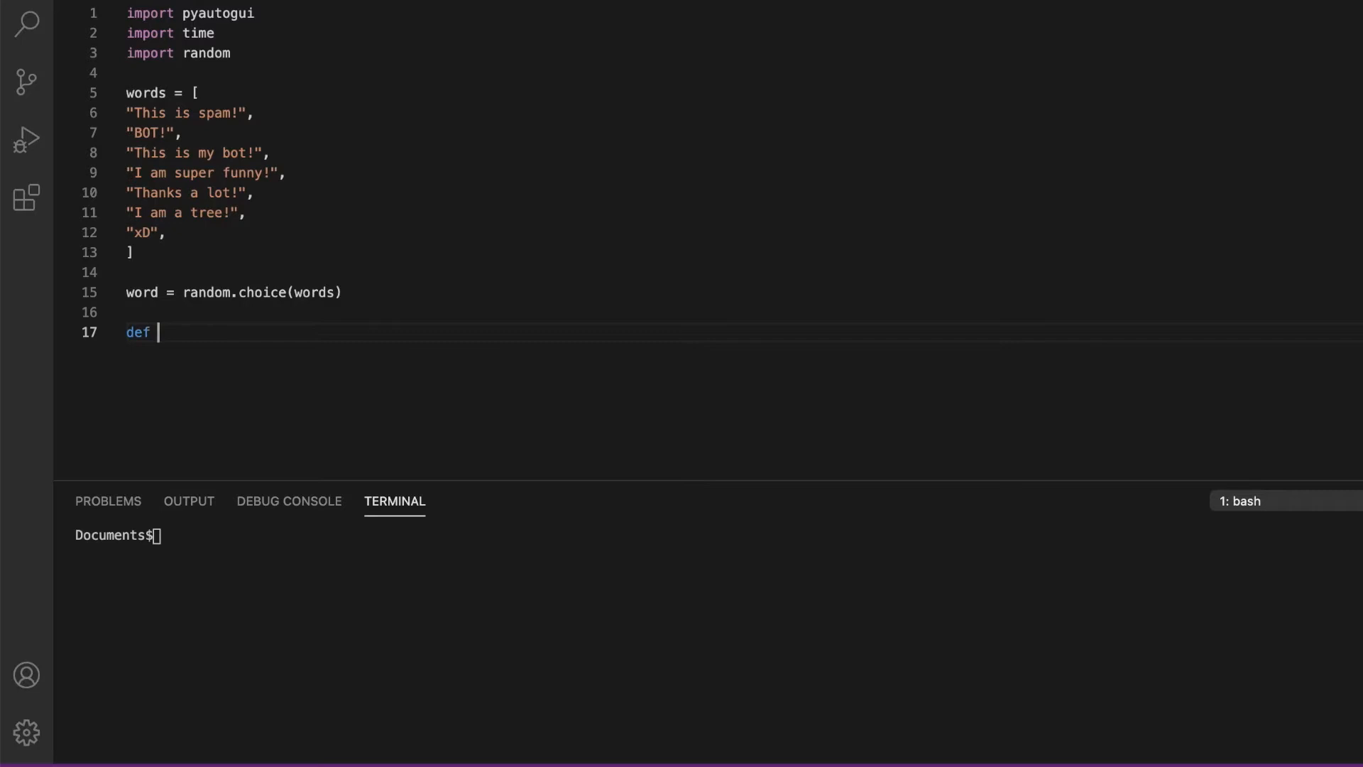
Define handler() with an outer for i in range(1) loop
text(handler())
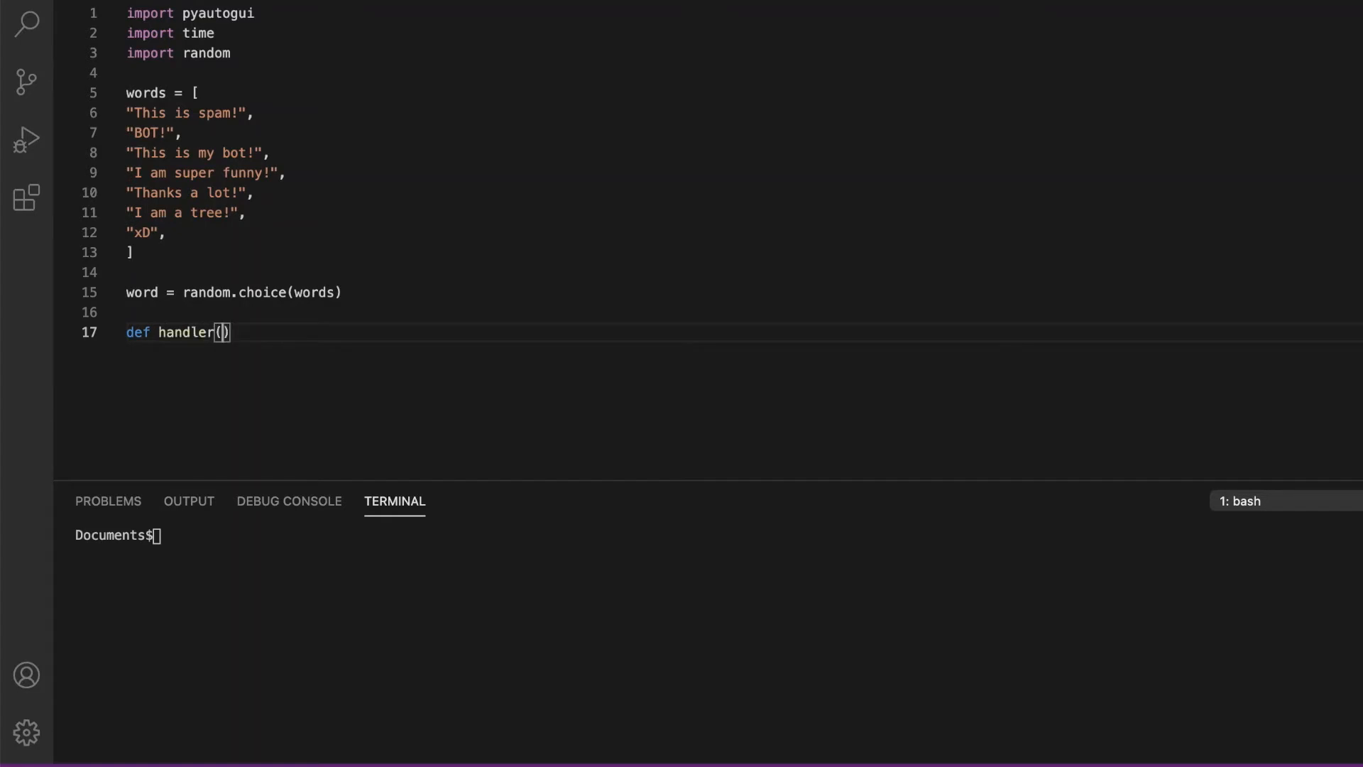
text(:)
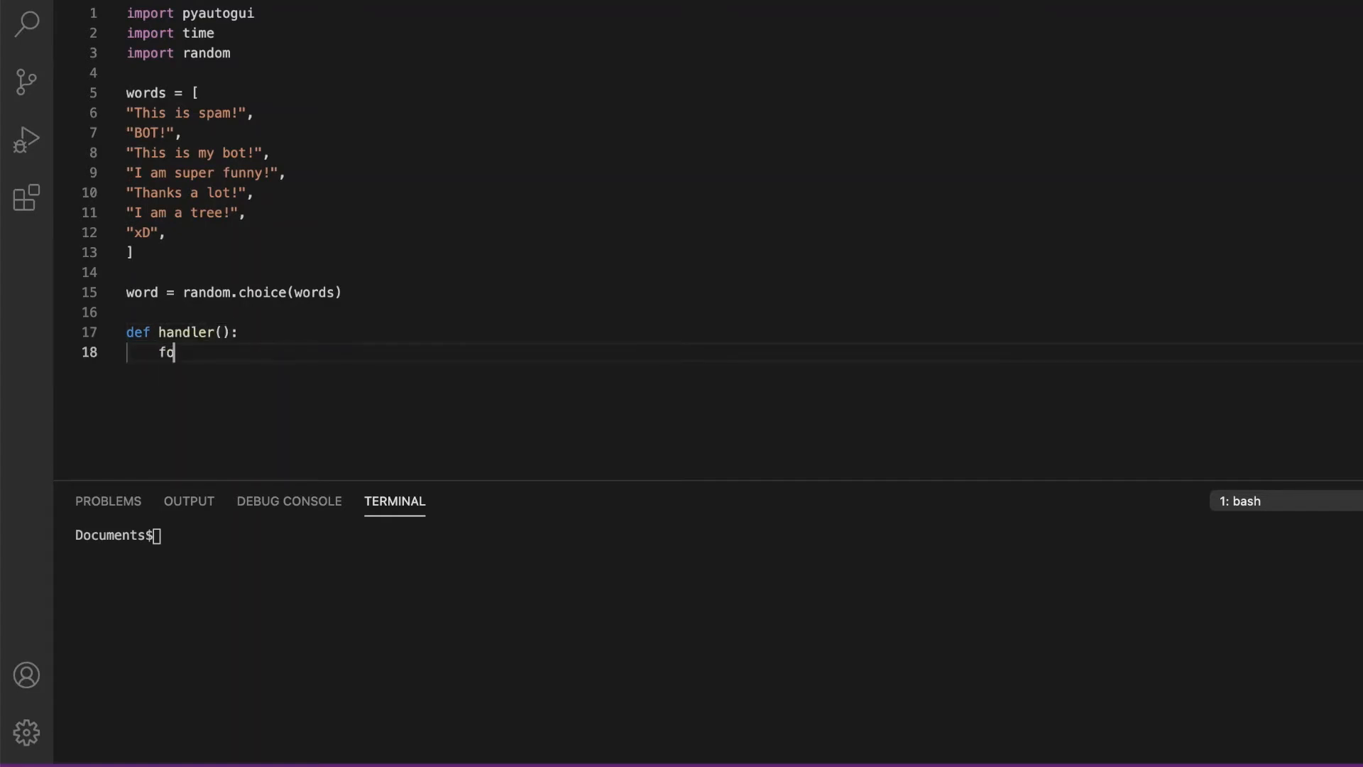
text(r i in range)
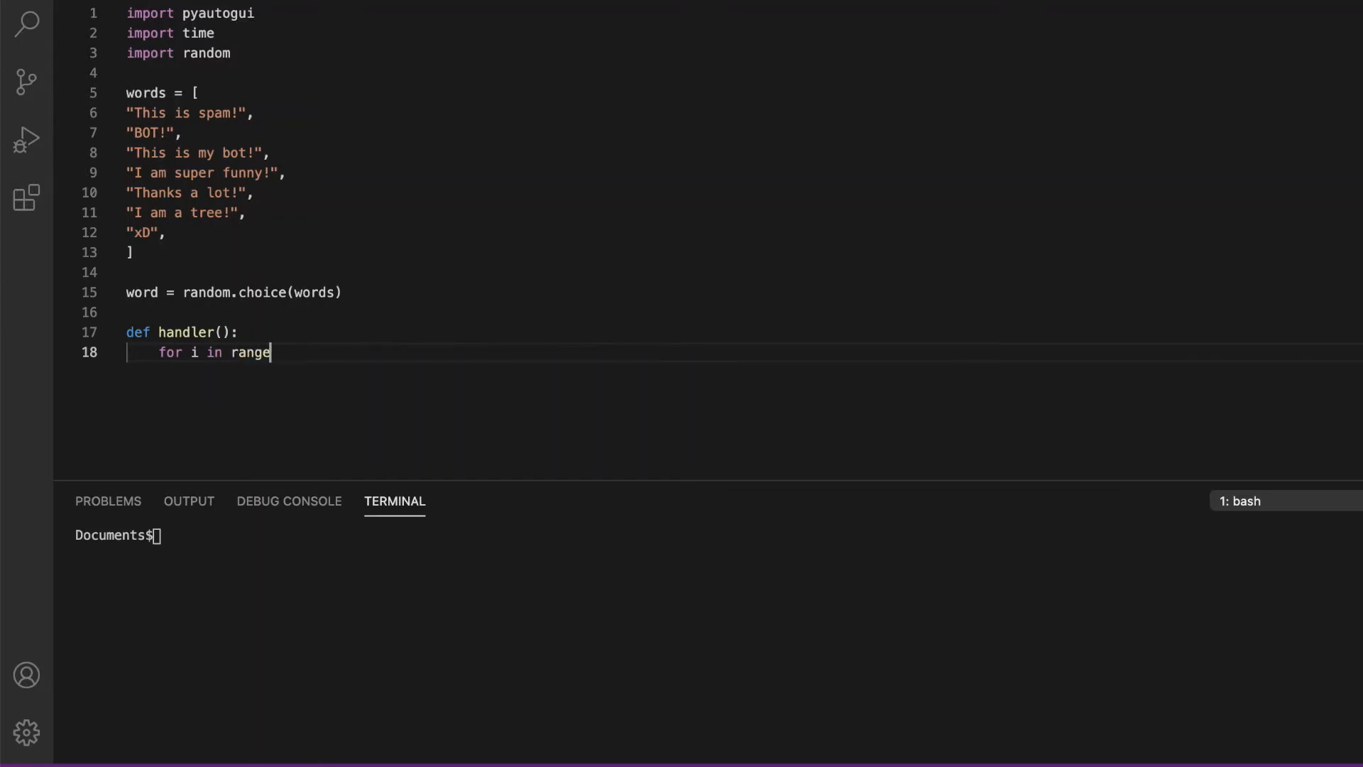
text((1))
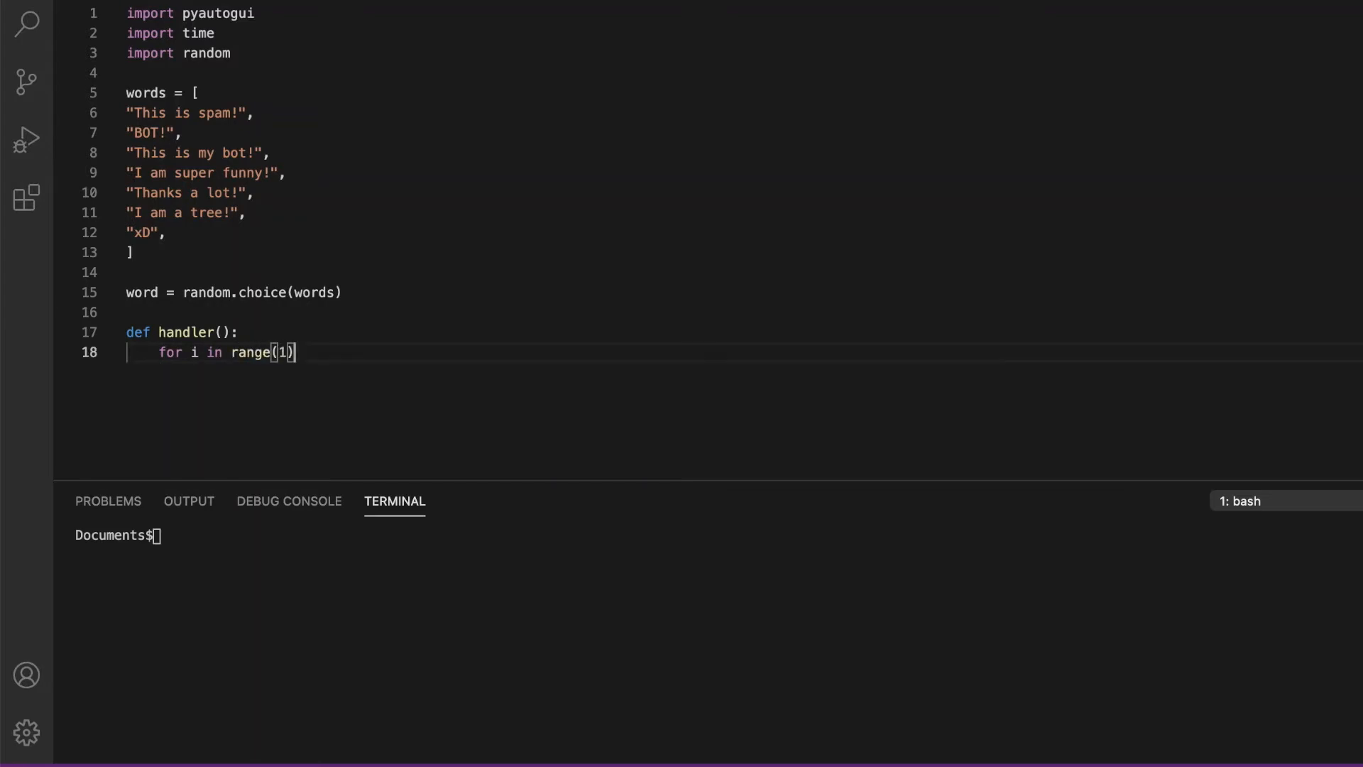
key(Enter)
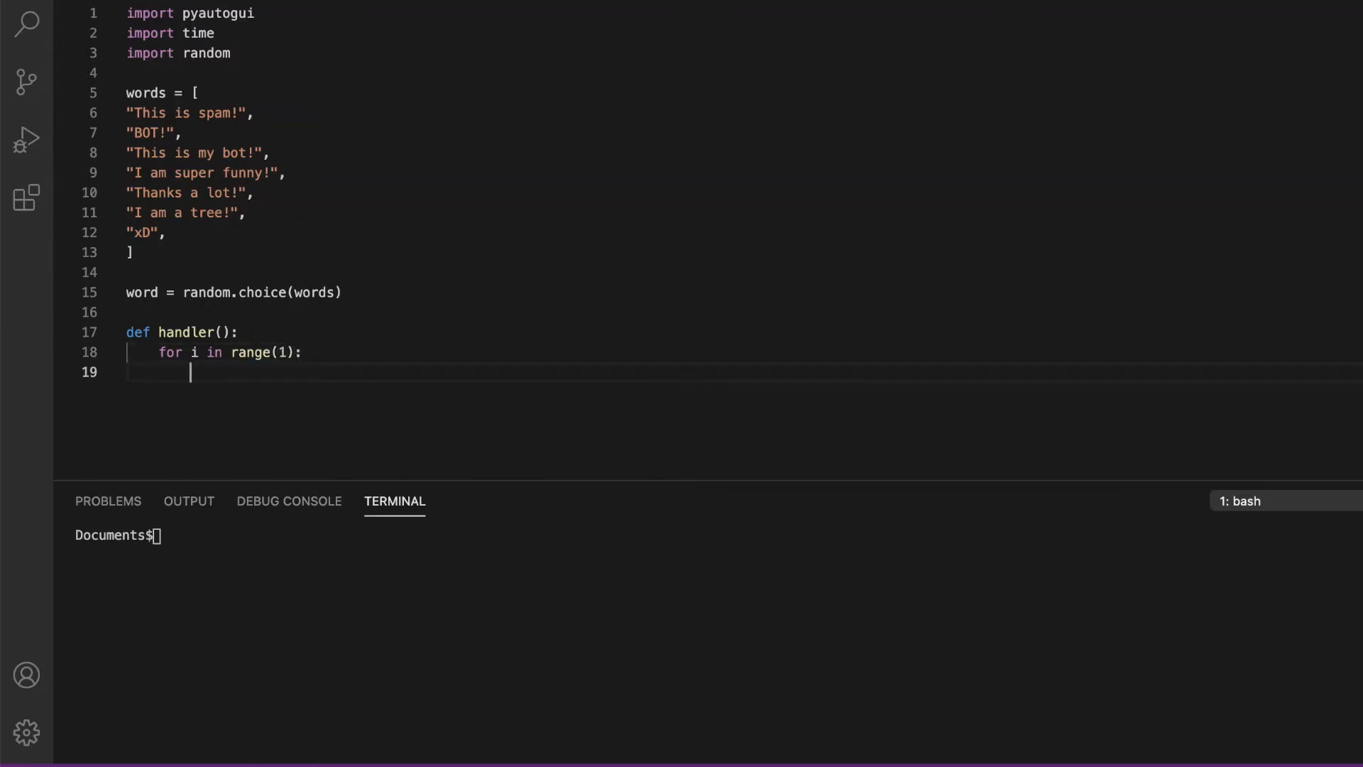
Loop over words, typing each with pyautogui.typewrite and pressing enter after it
text(for word in words:)
text(pyautogui)
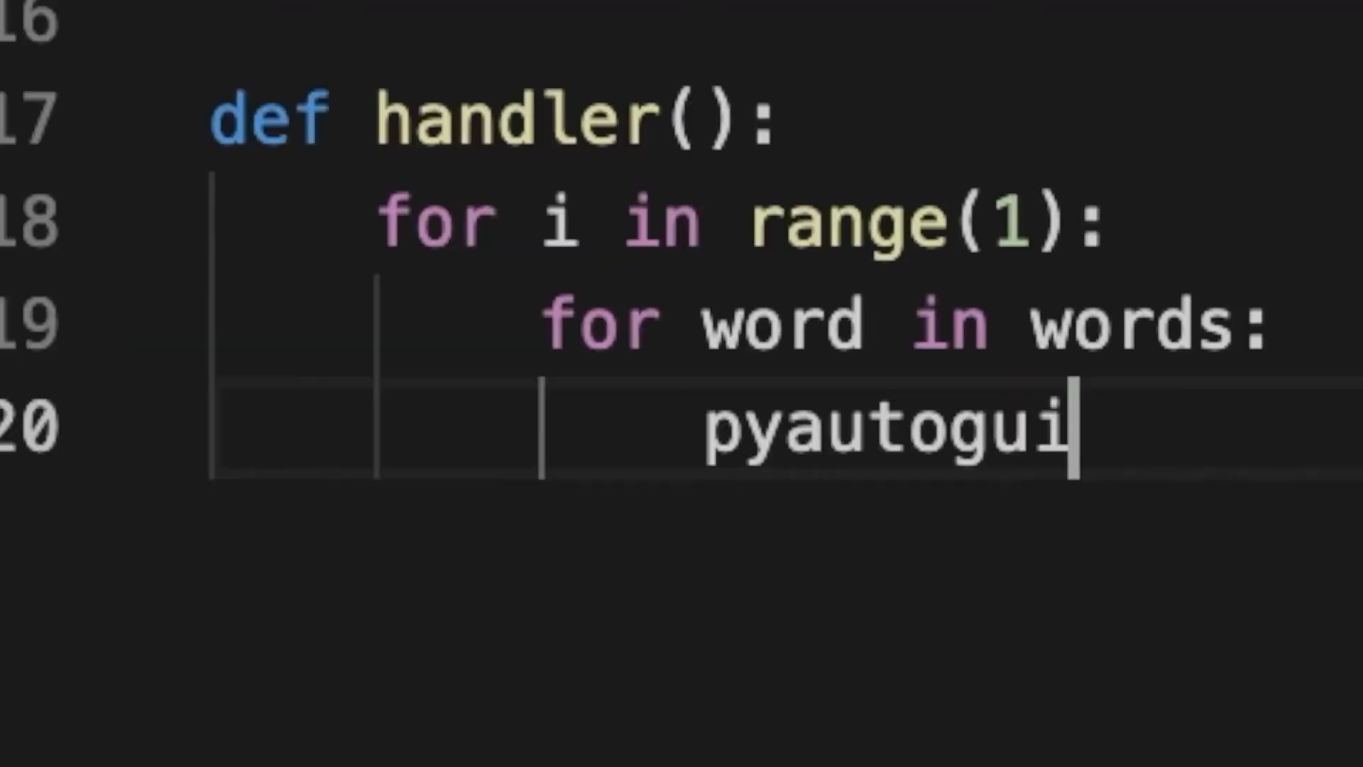
text(.typewrite(word)
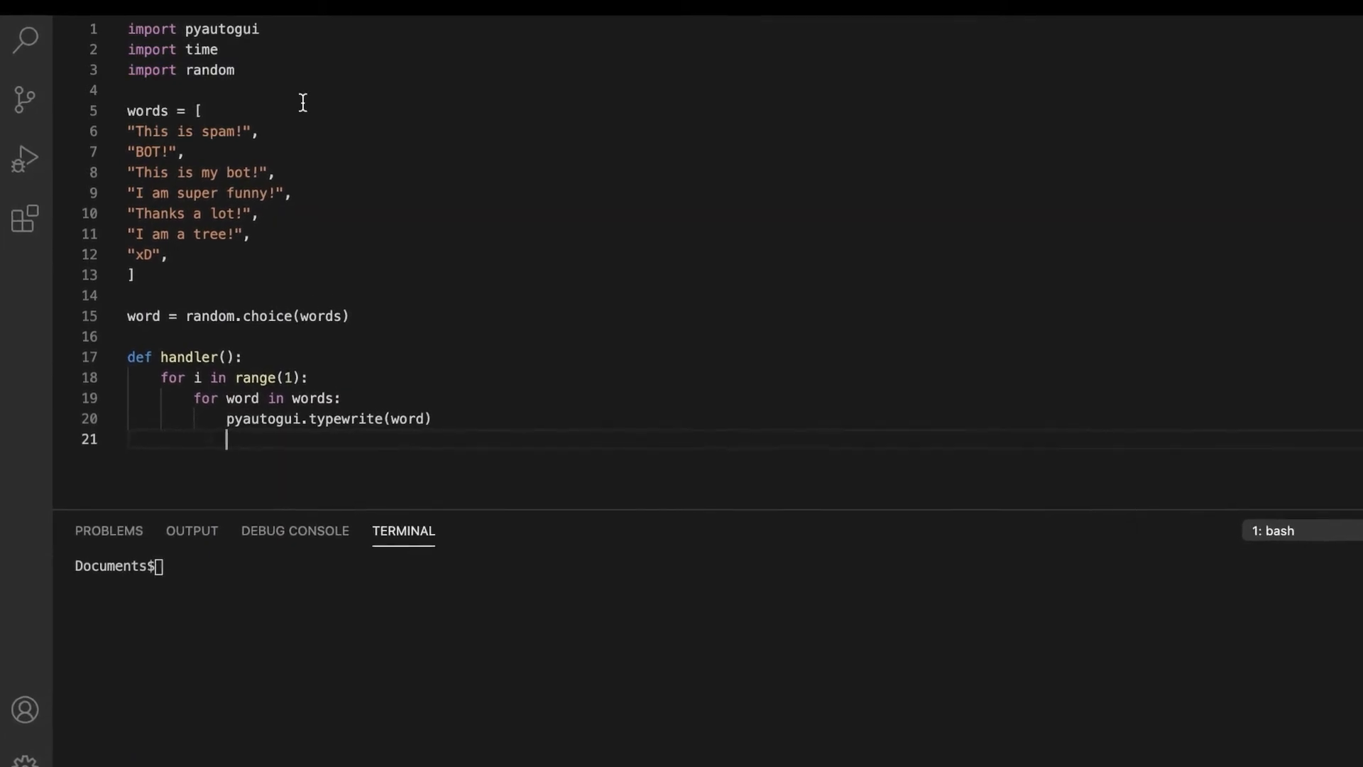
text(pay)
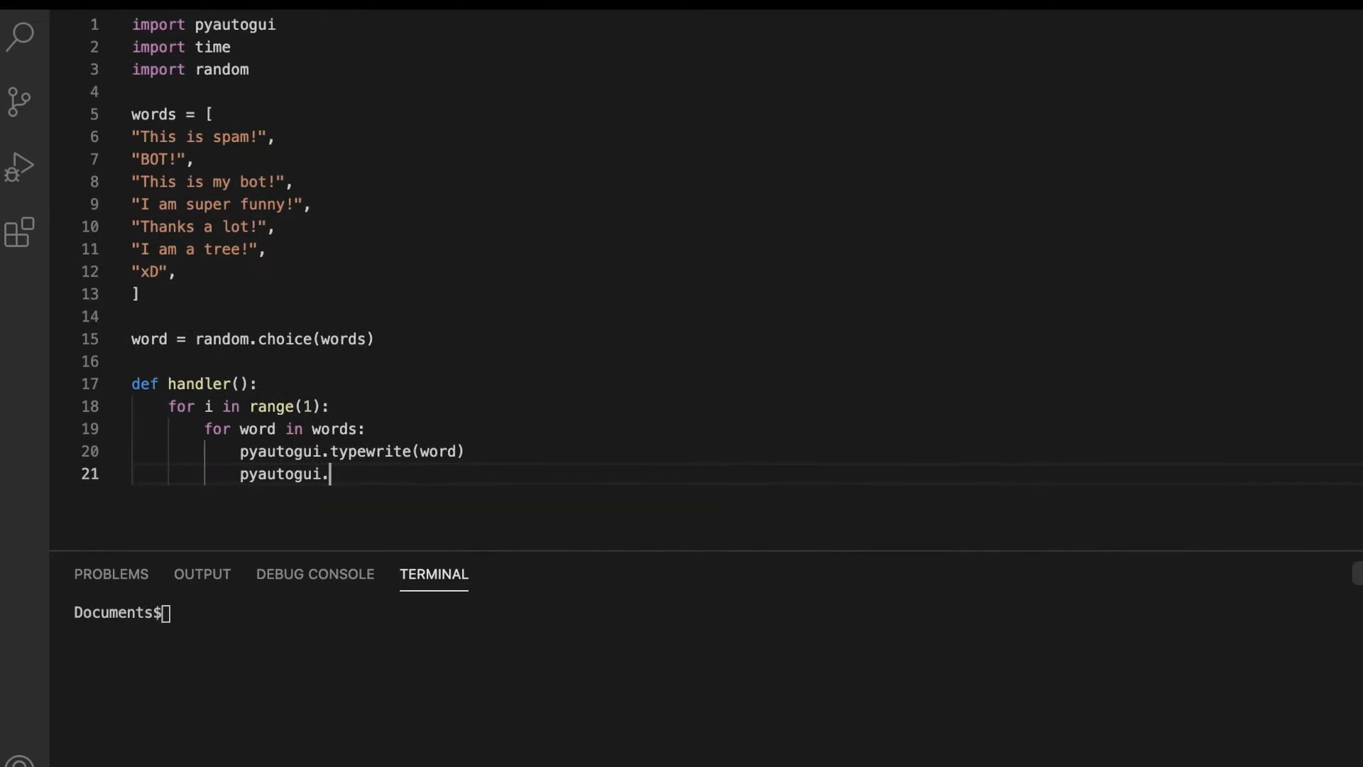
text(press(:))
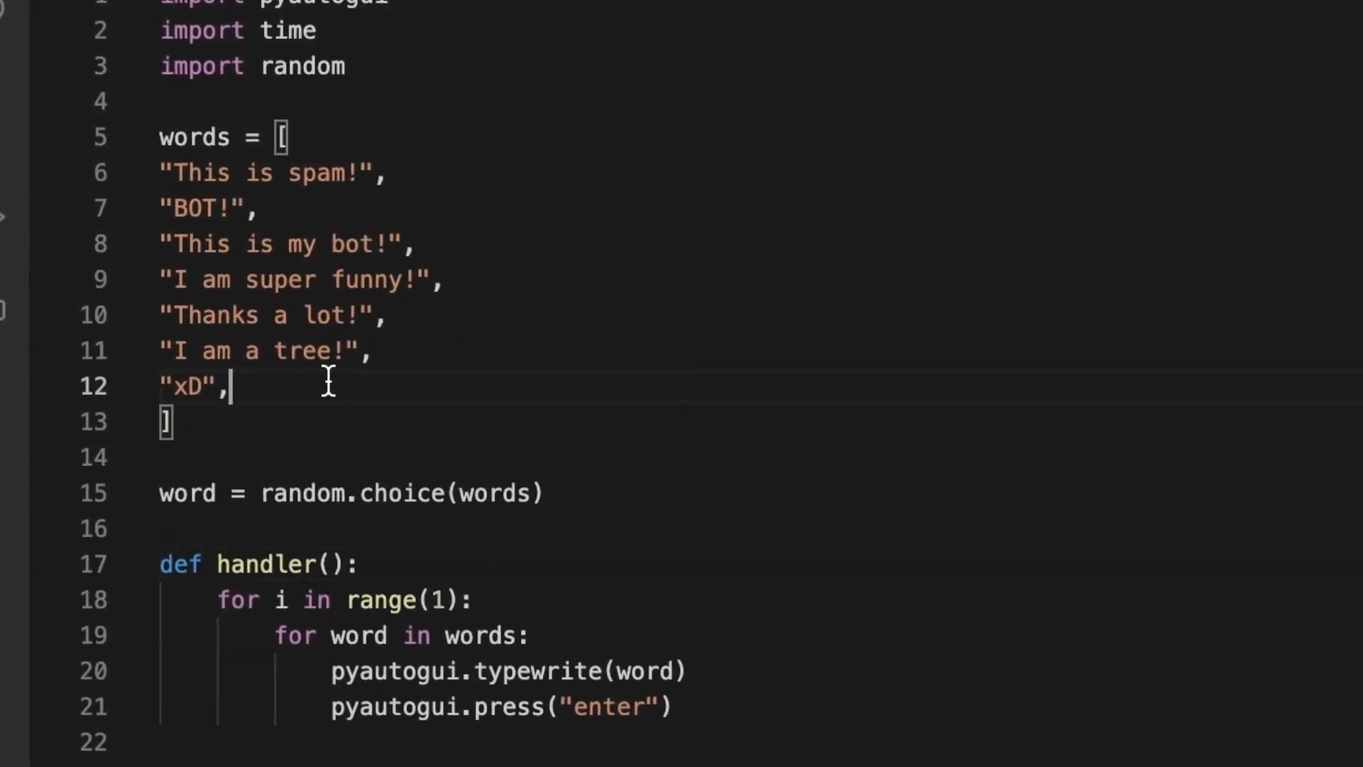
scroll(up, 3)
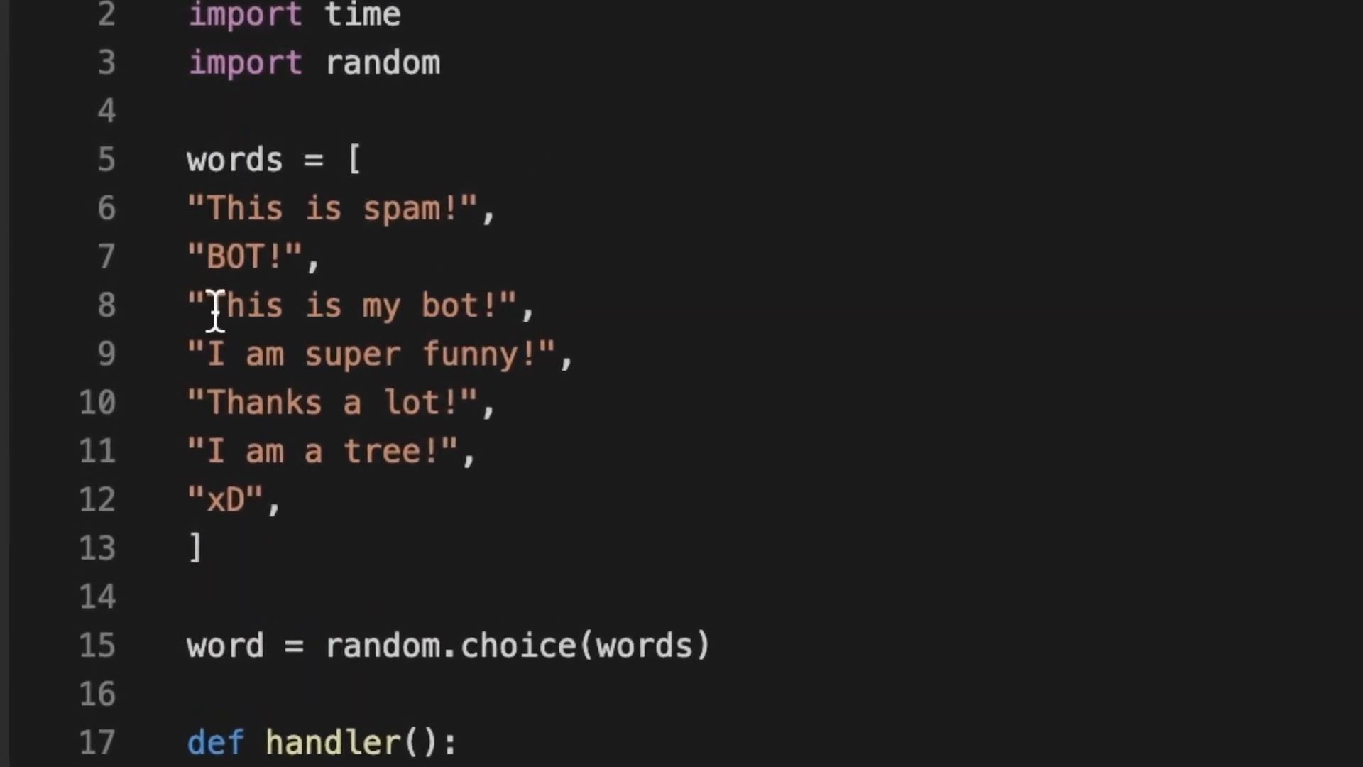
double_click(331, 217)
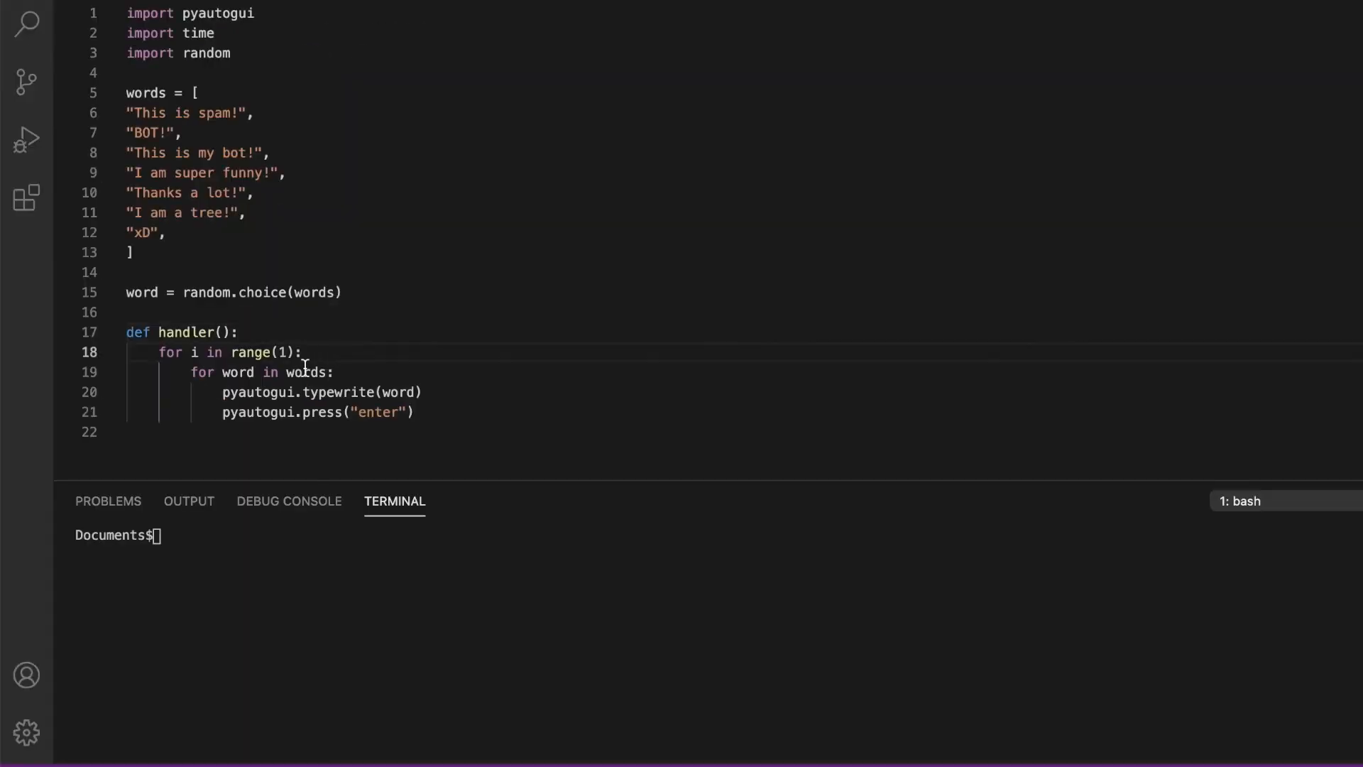
scroll(down, 3)
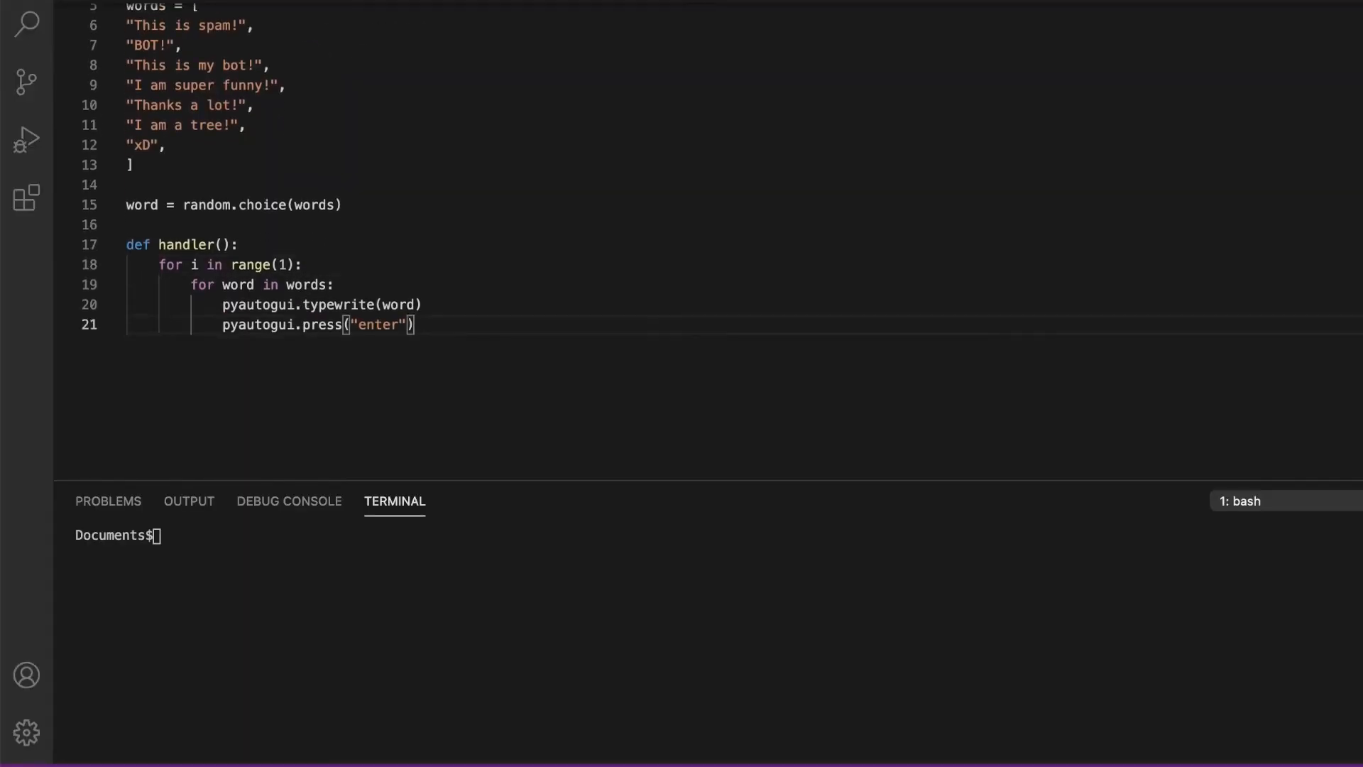
key(Enter)
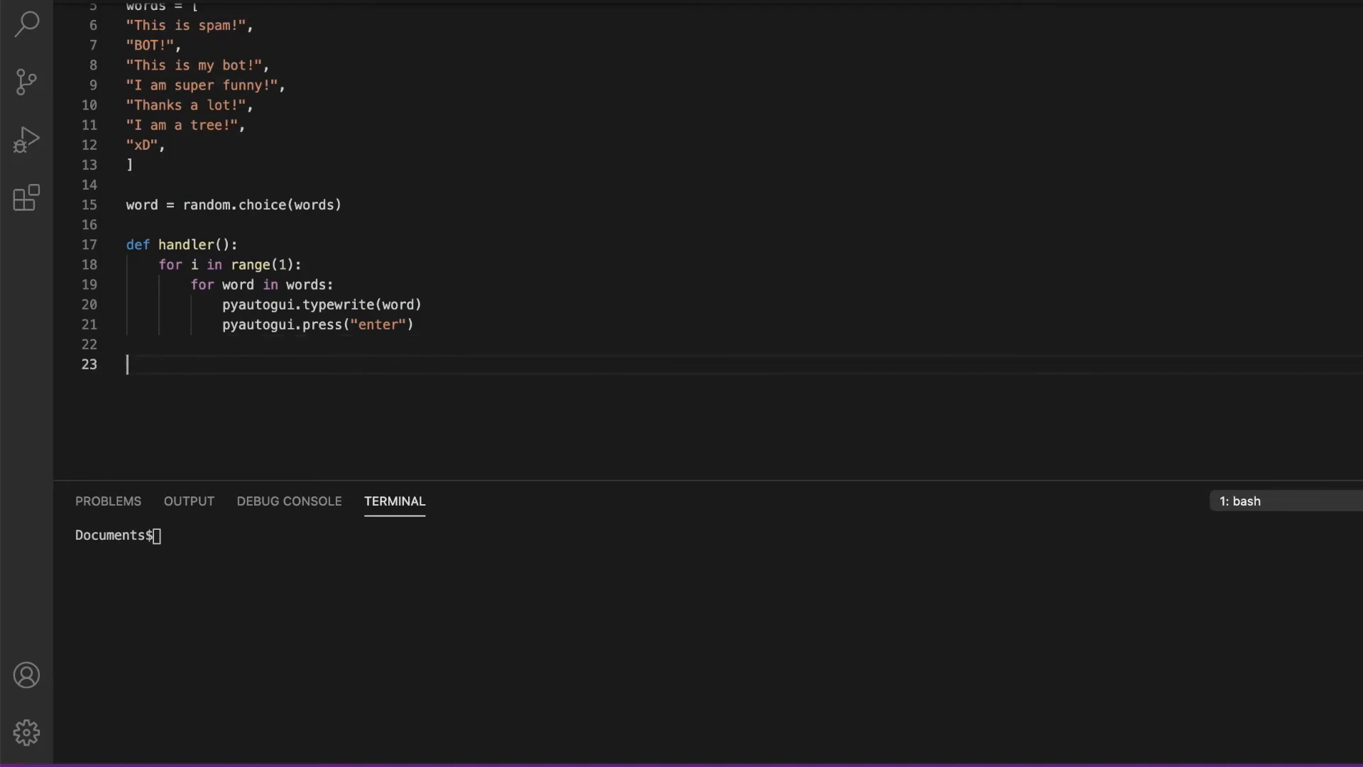
text(print(word)
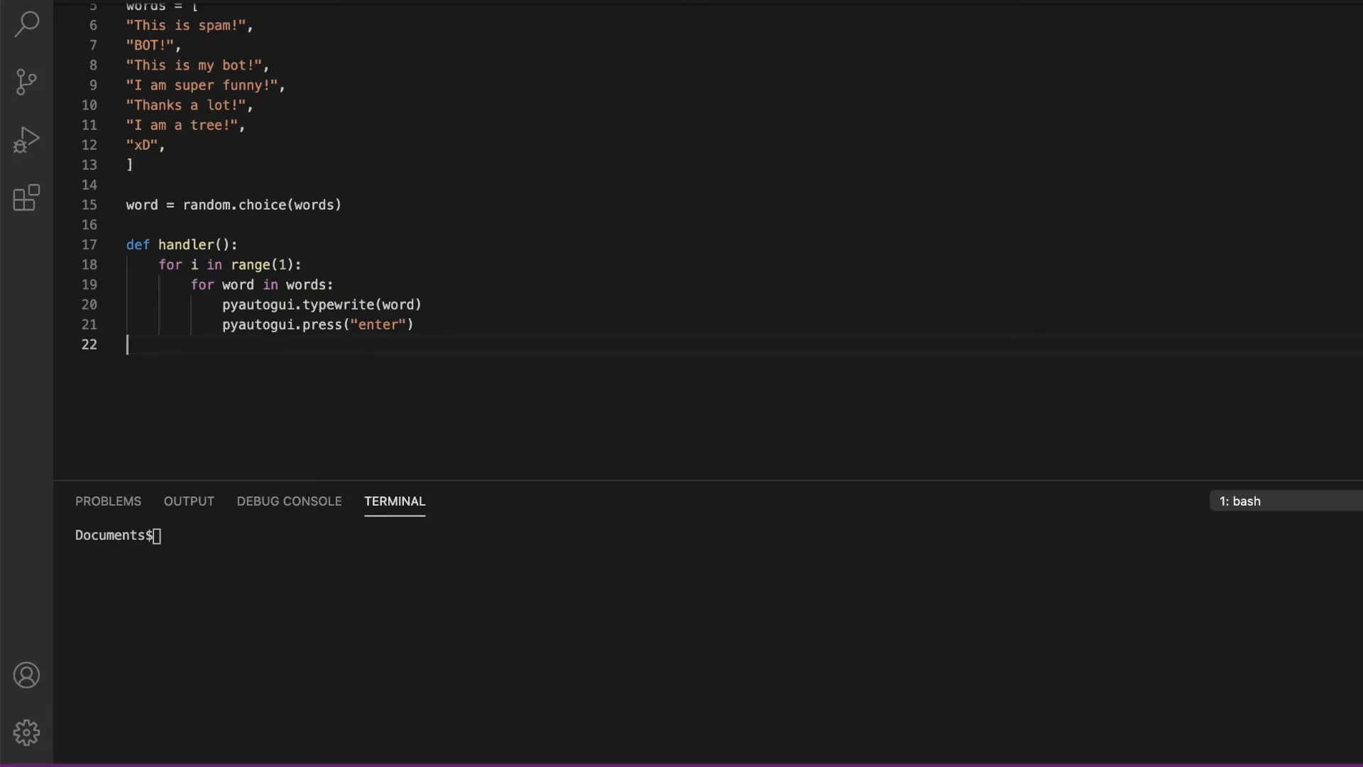
Define main() that calls handler()
text(def main():)
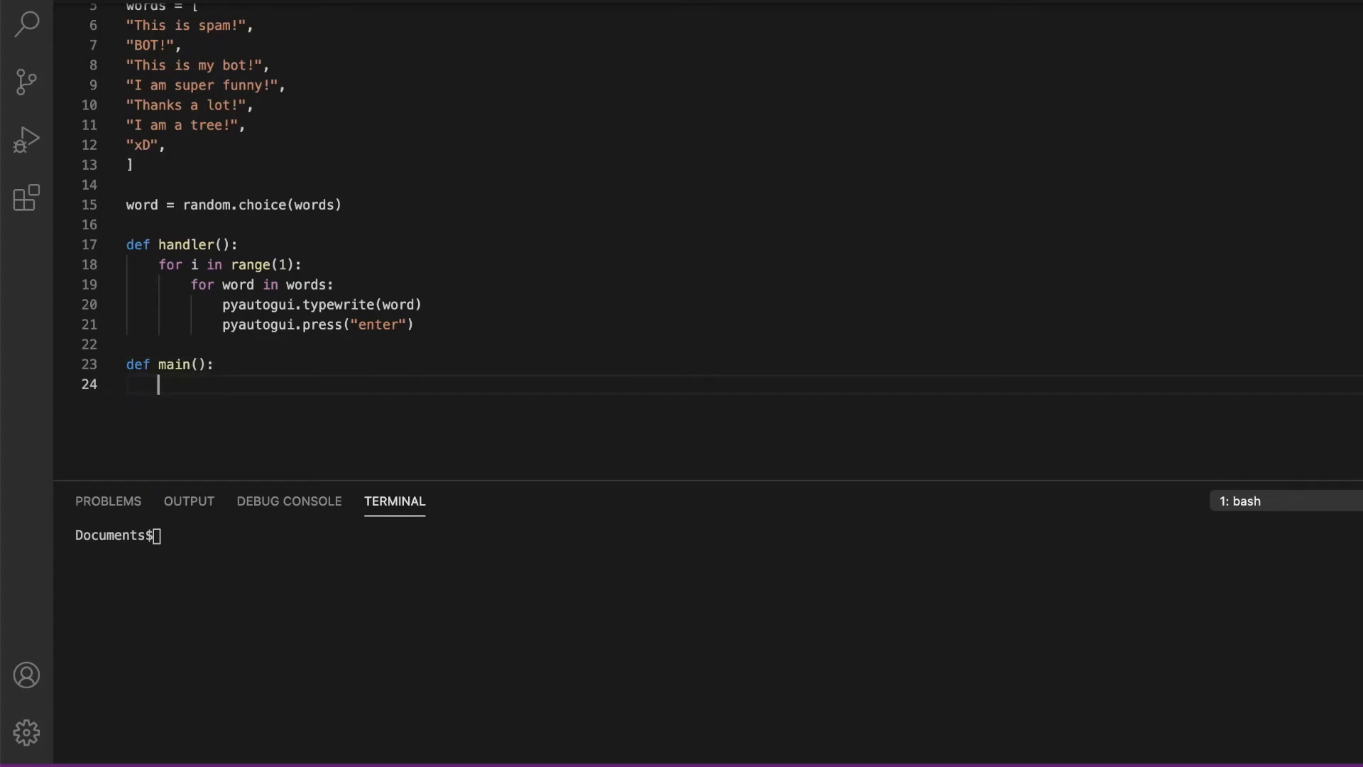
text(handl)
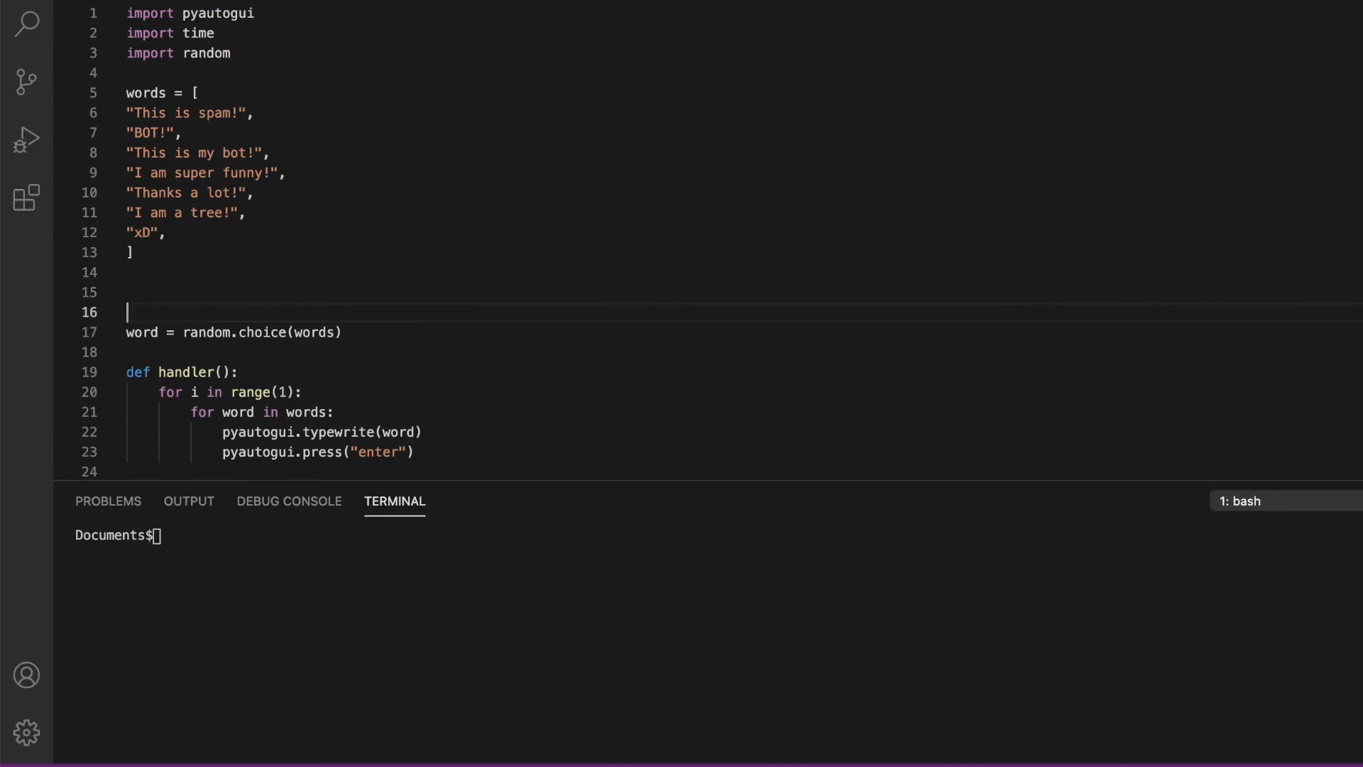
Define sleep() that waits with time.sleep(5)
text(def sleep()
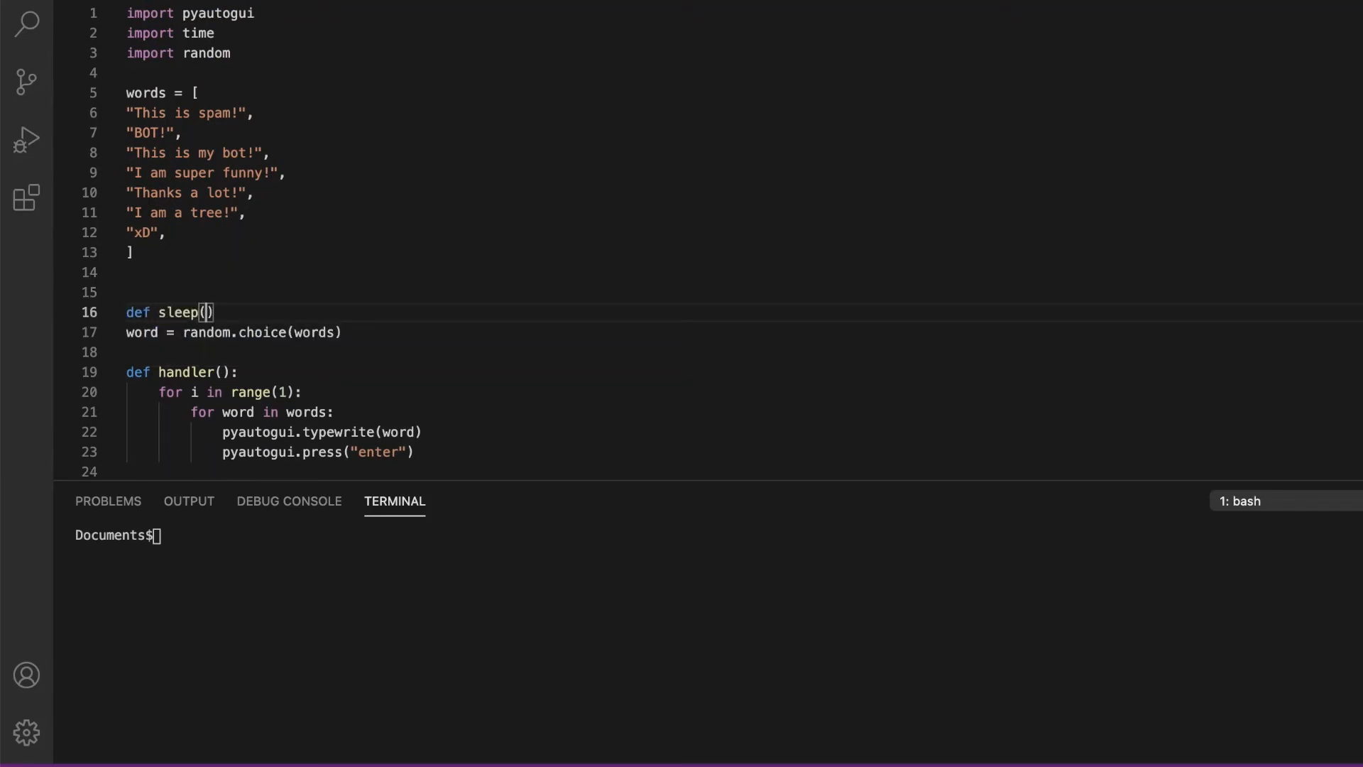
key(enter)
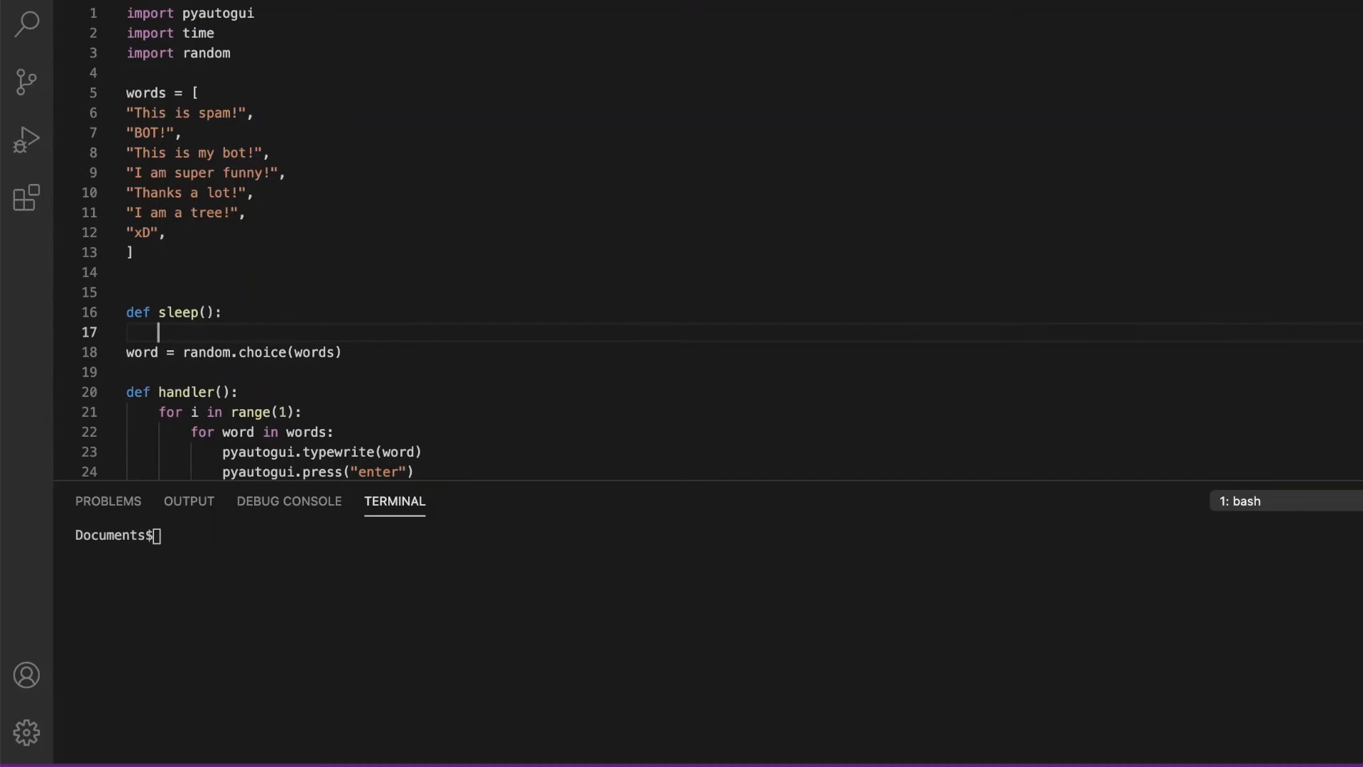
text(time.sleep(5)
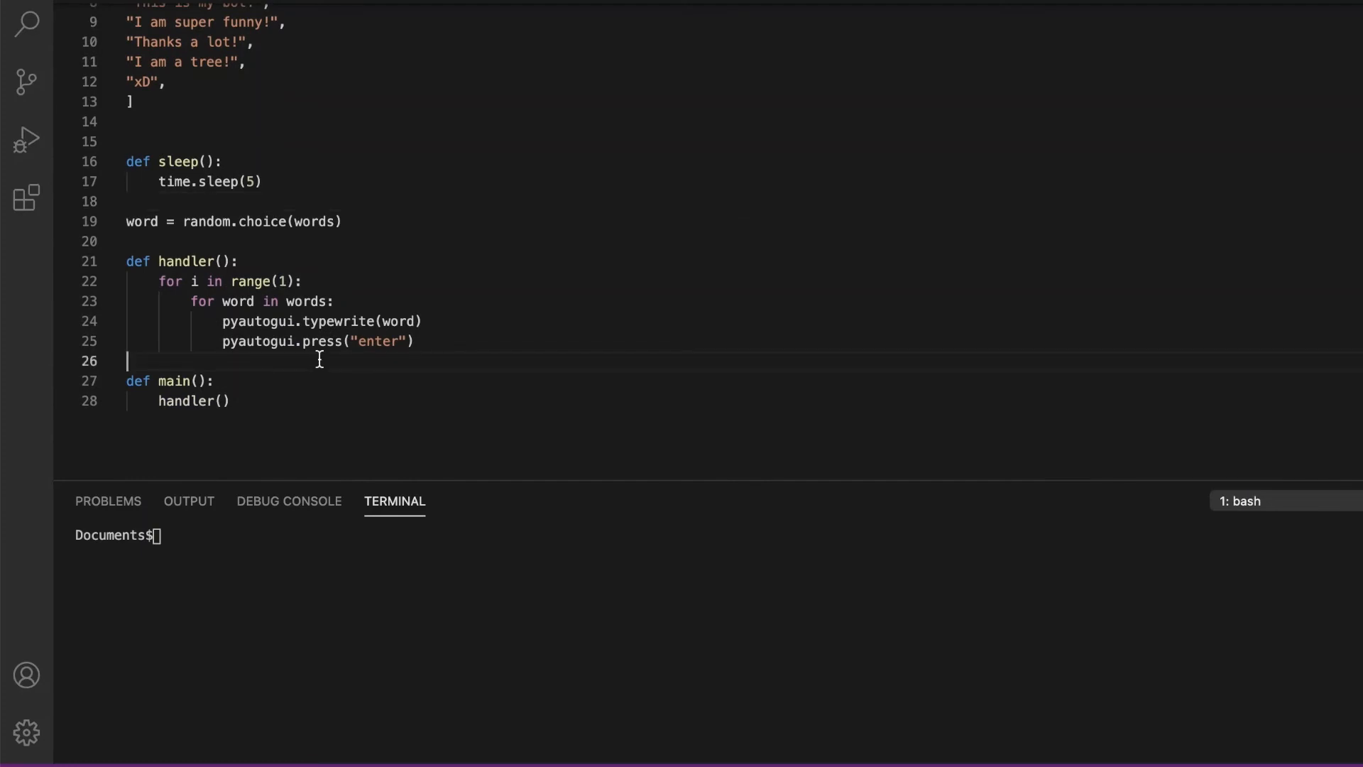
scroll(down, 3)
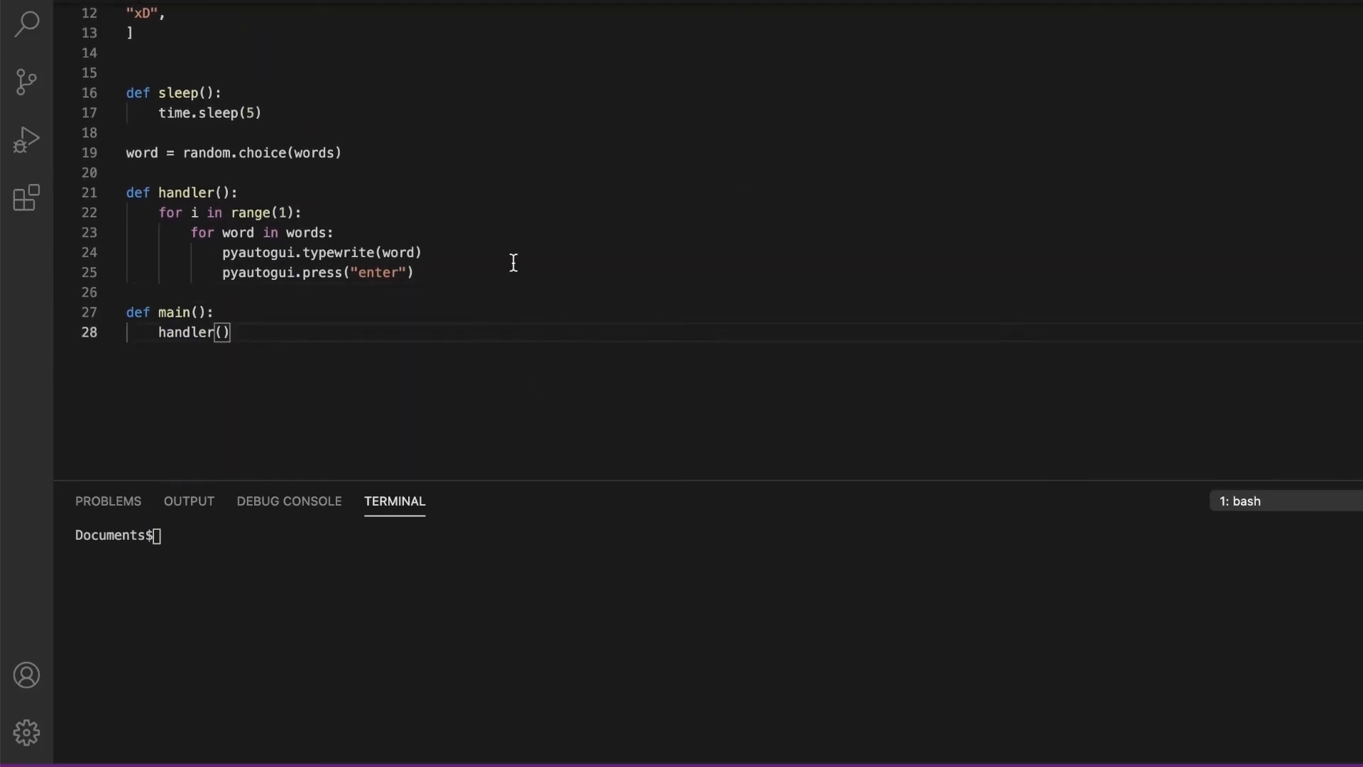
mouse_move(417, 351)
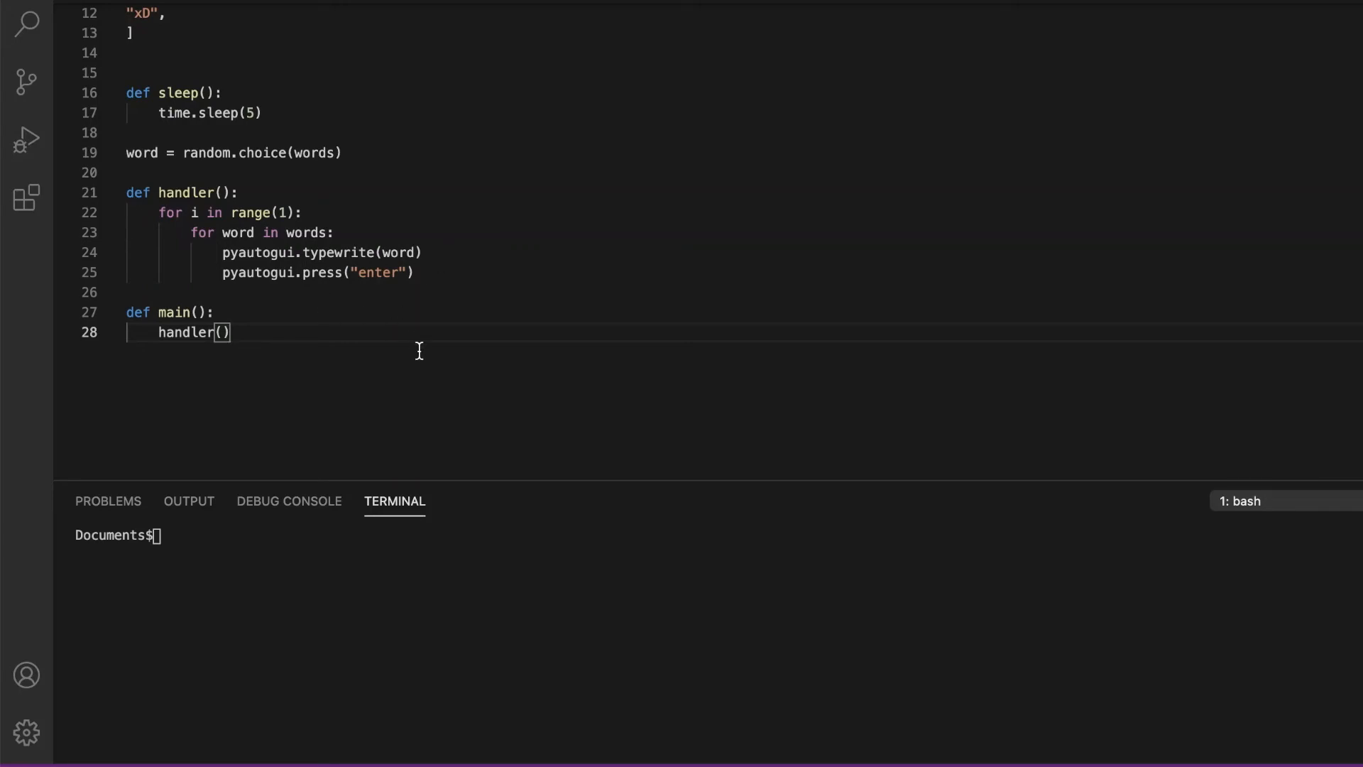
text(s)
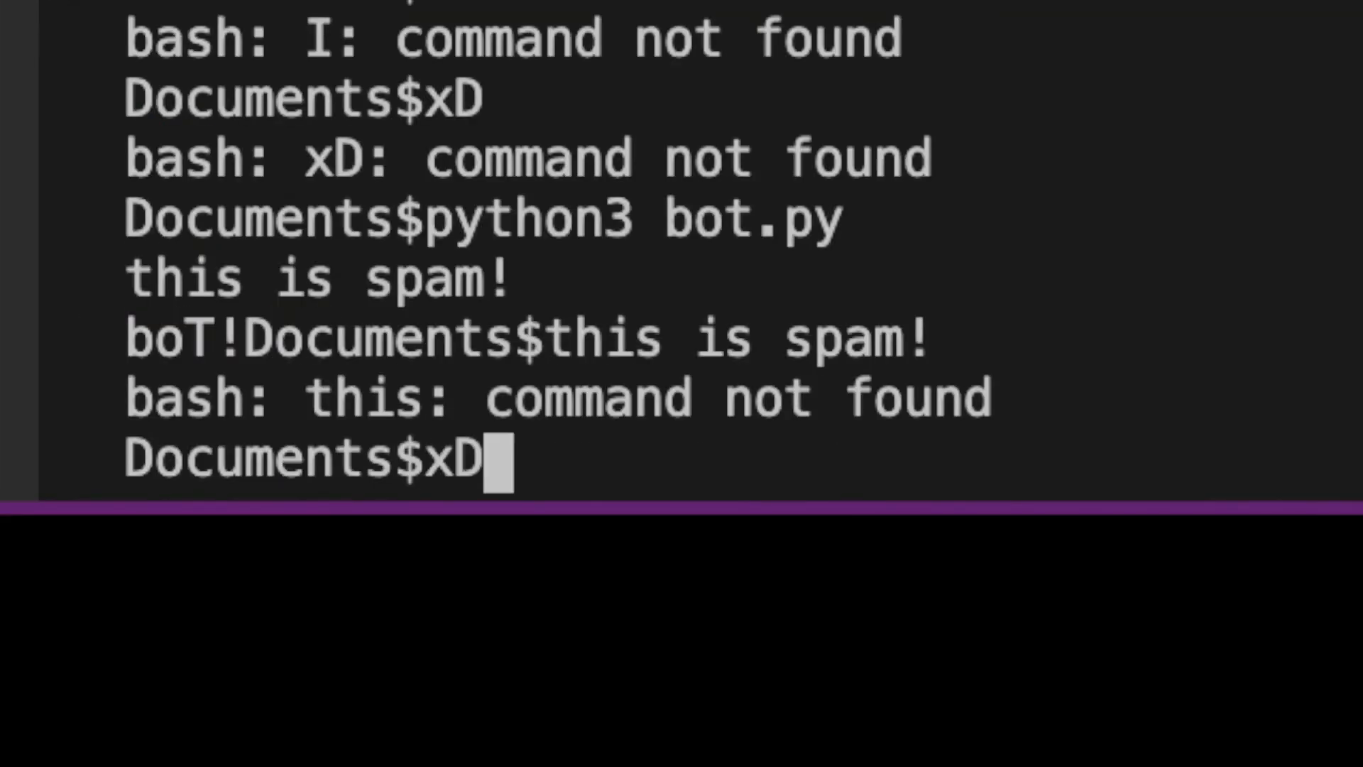
Run bot.py so the chat box fills with phrases like "Thanks a lot!"
text(pip install pyautogui)
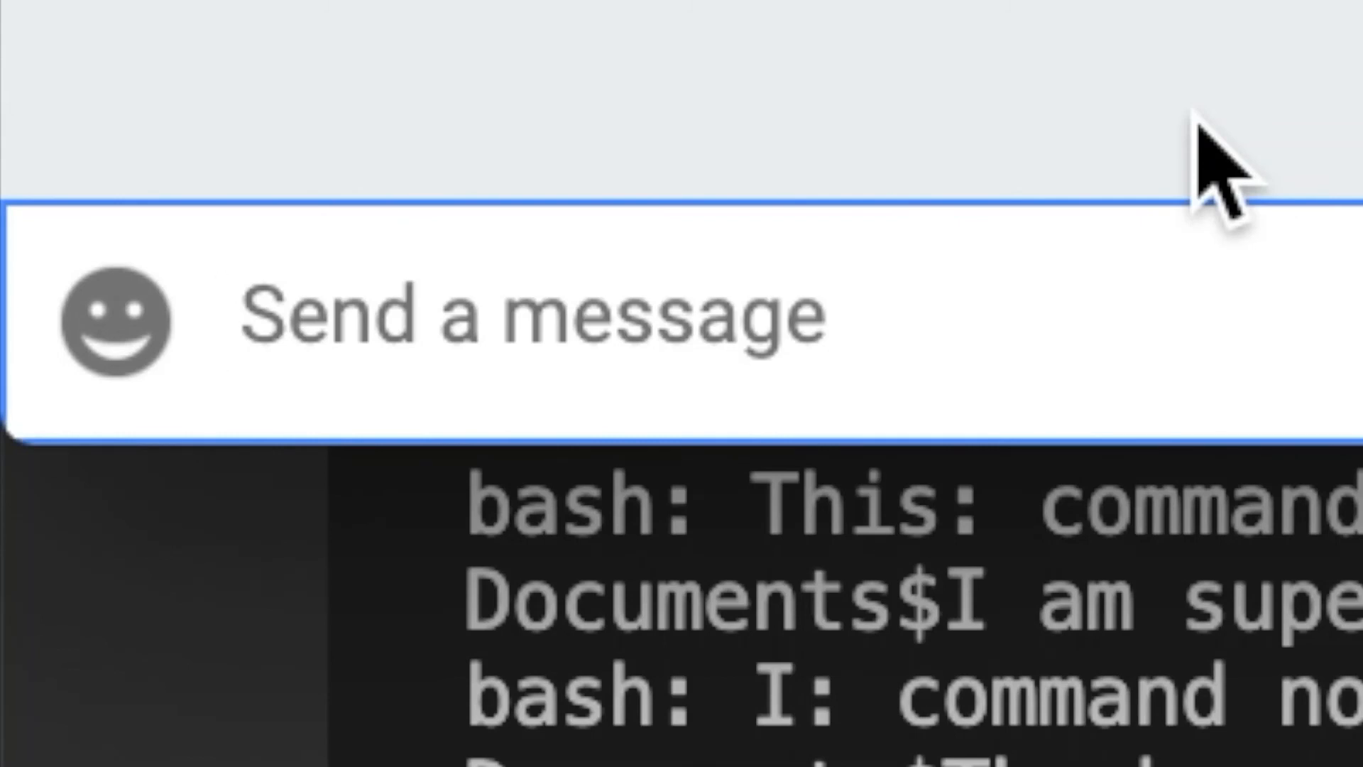
text(This is s)
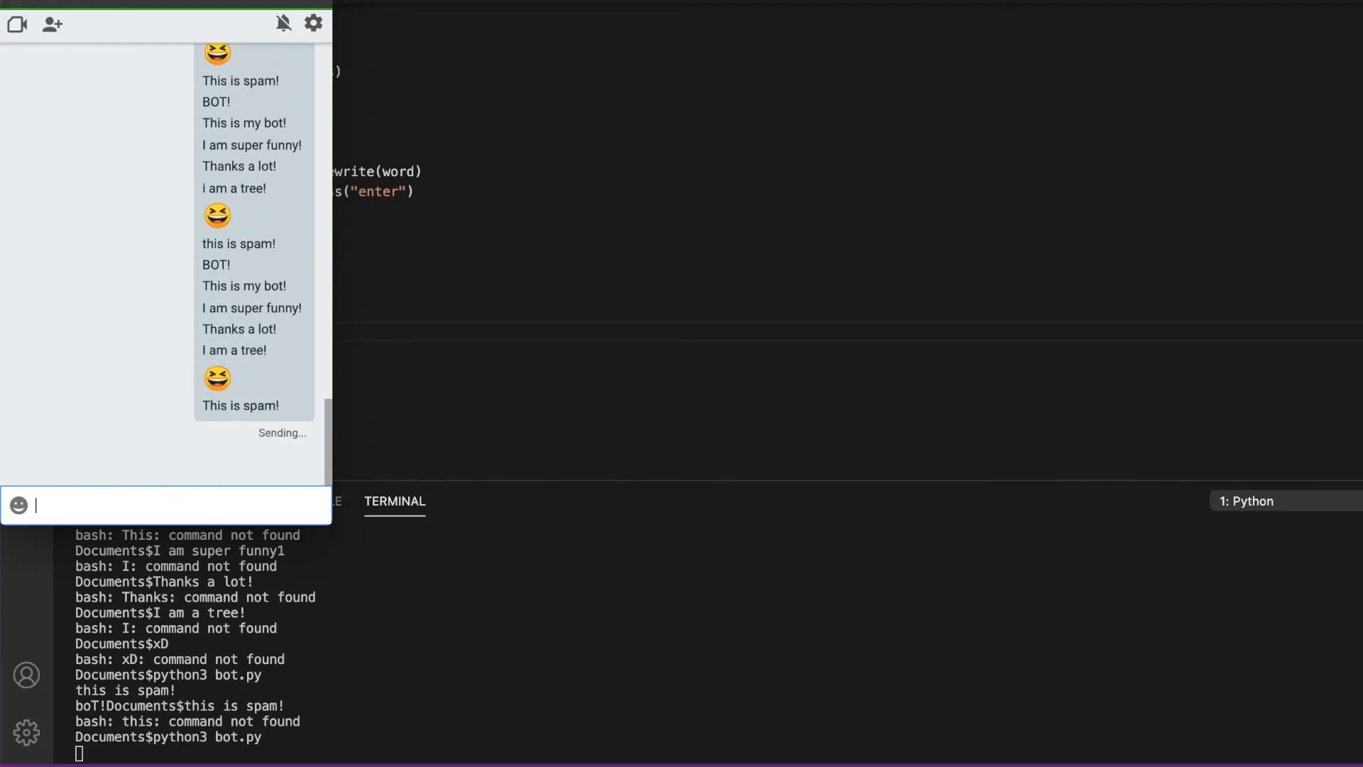
text(Thanks a lot!)
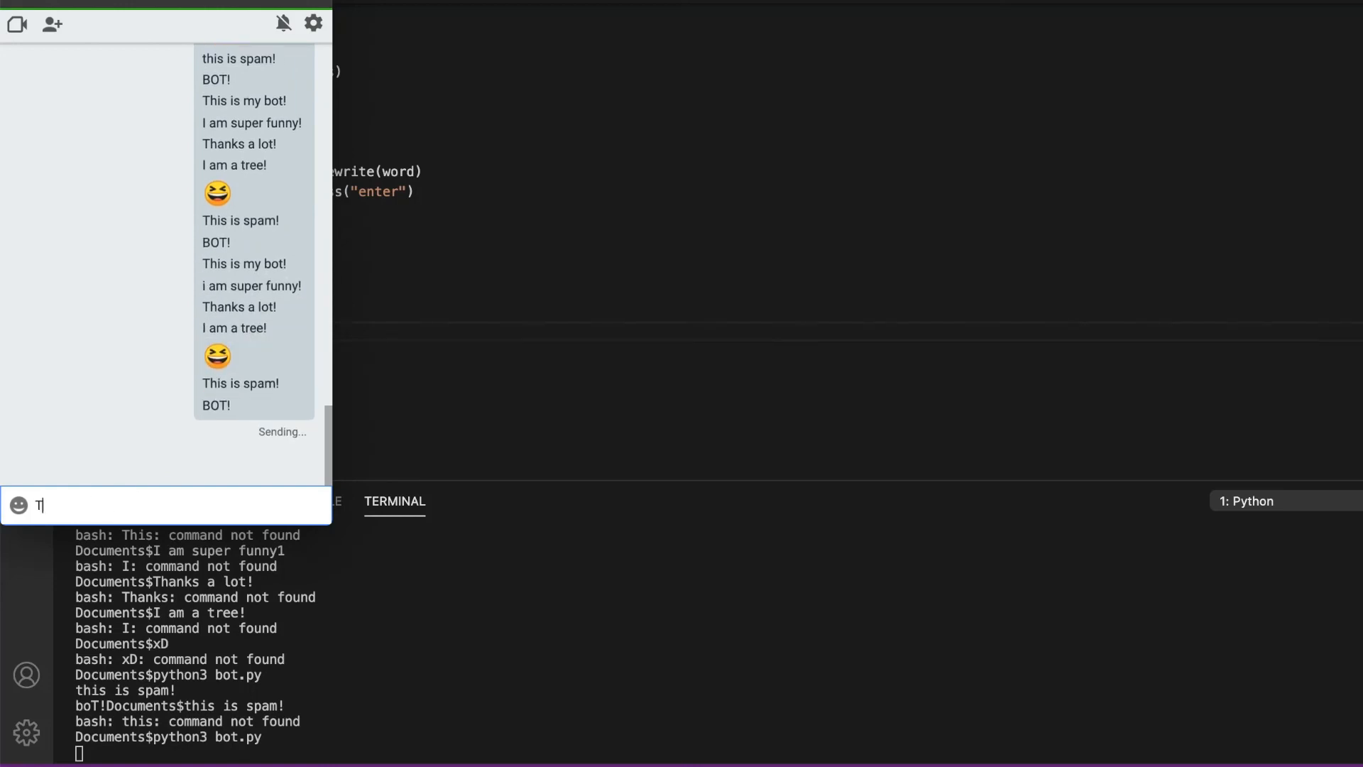
text(I am a tre)
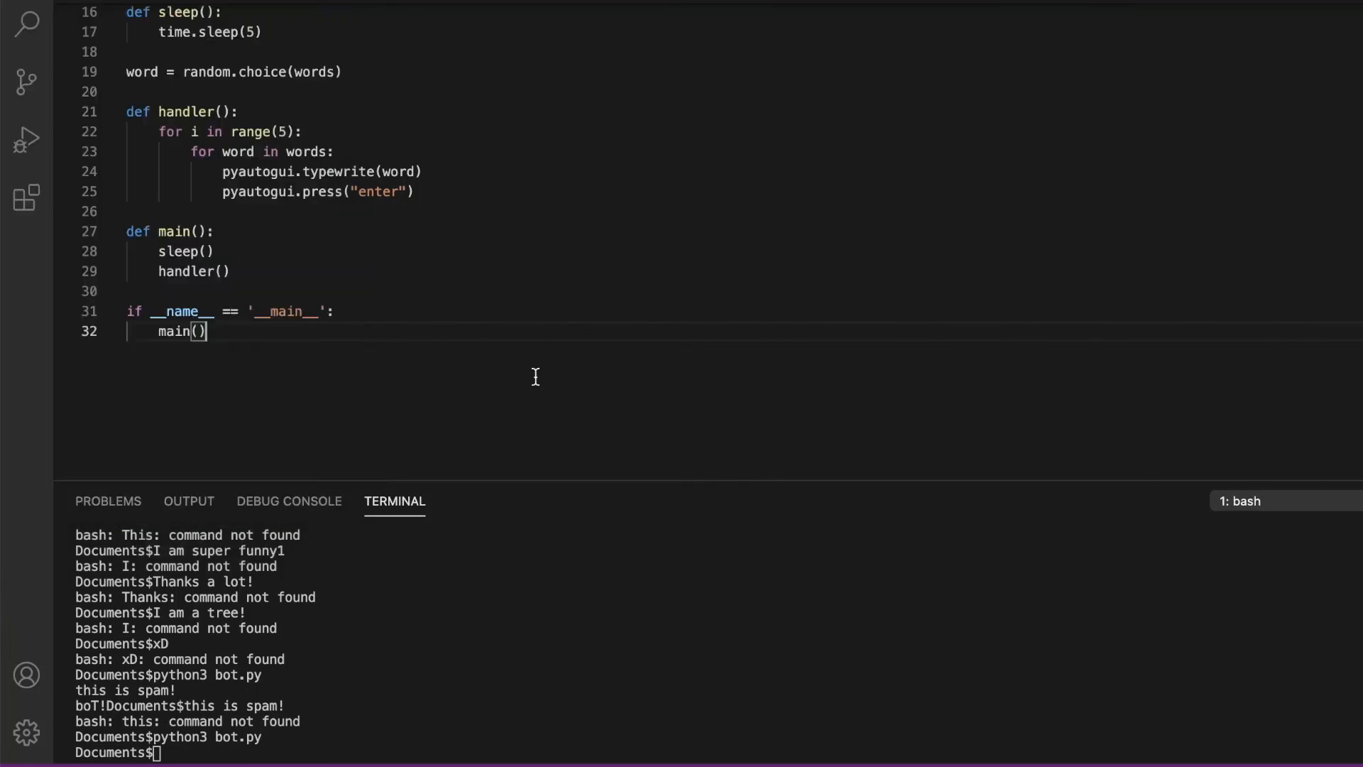
mouse_move(570, 386)
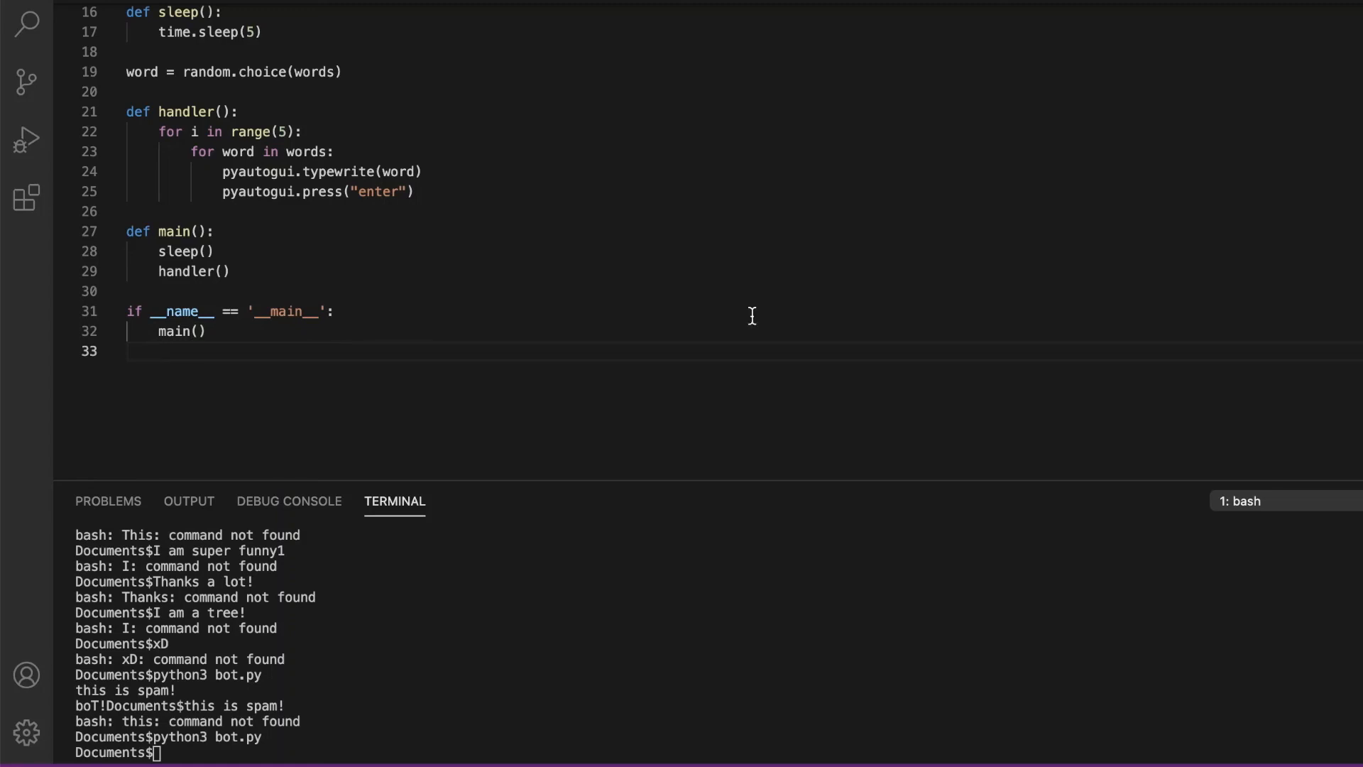
Scroll back up through the finished bot script
scroll(up, 3)
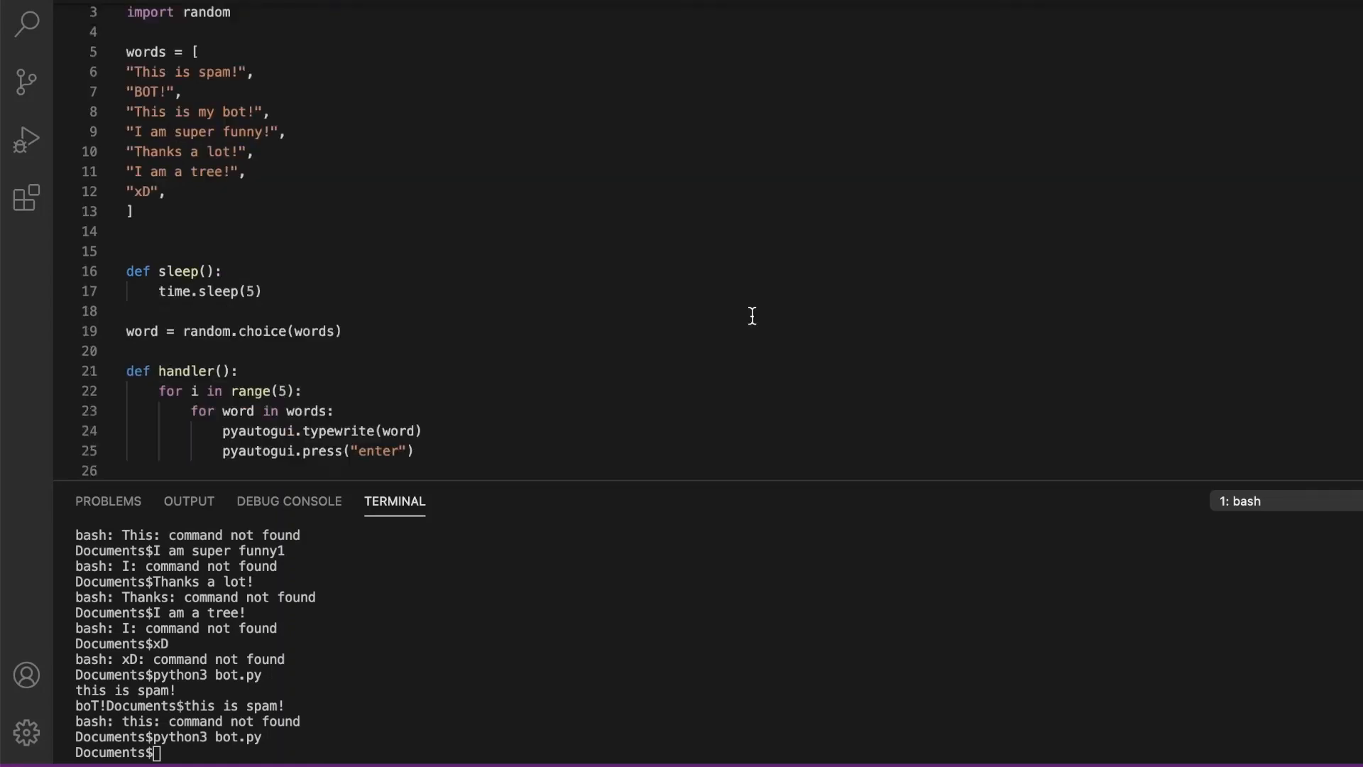
scroll(up, 3)
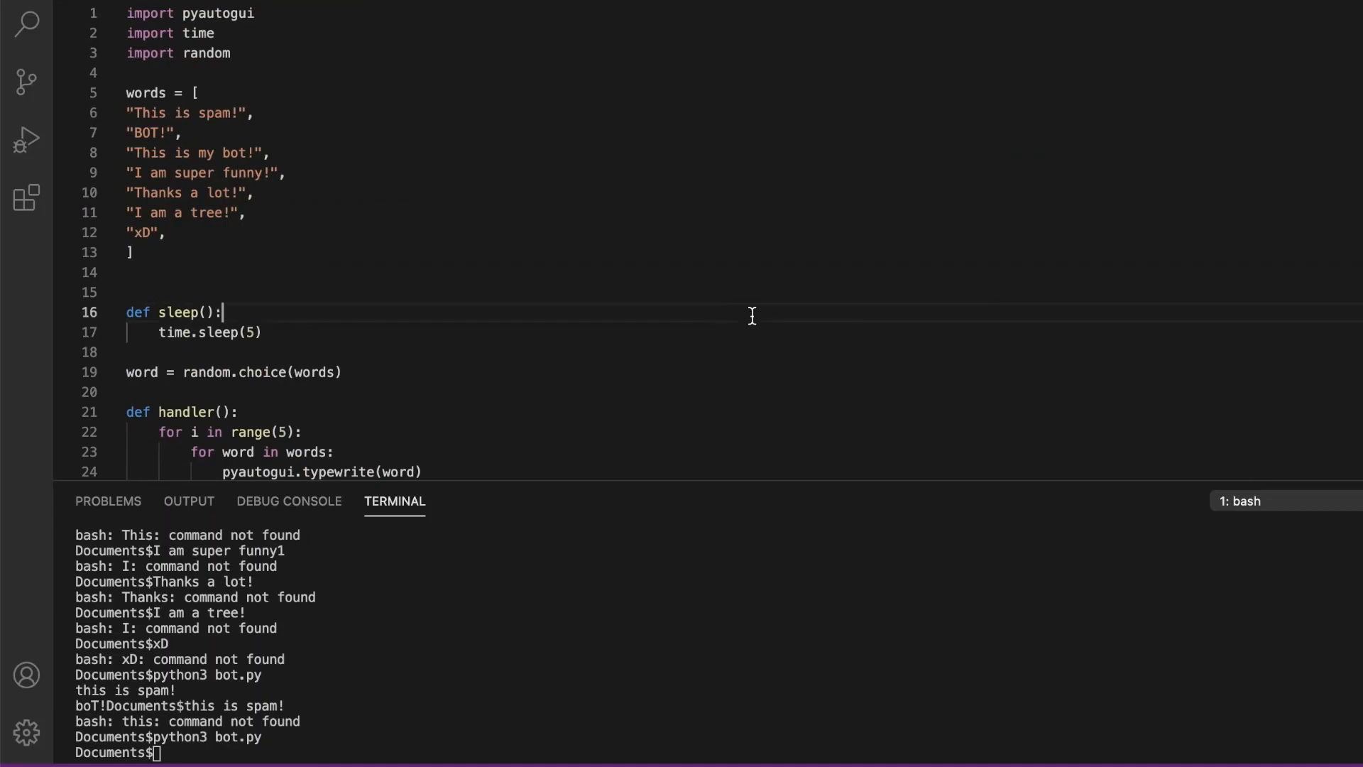